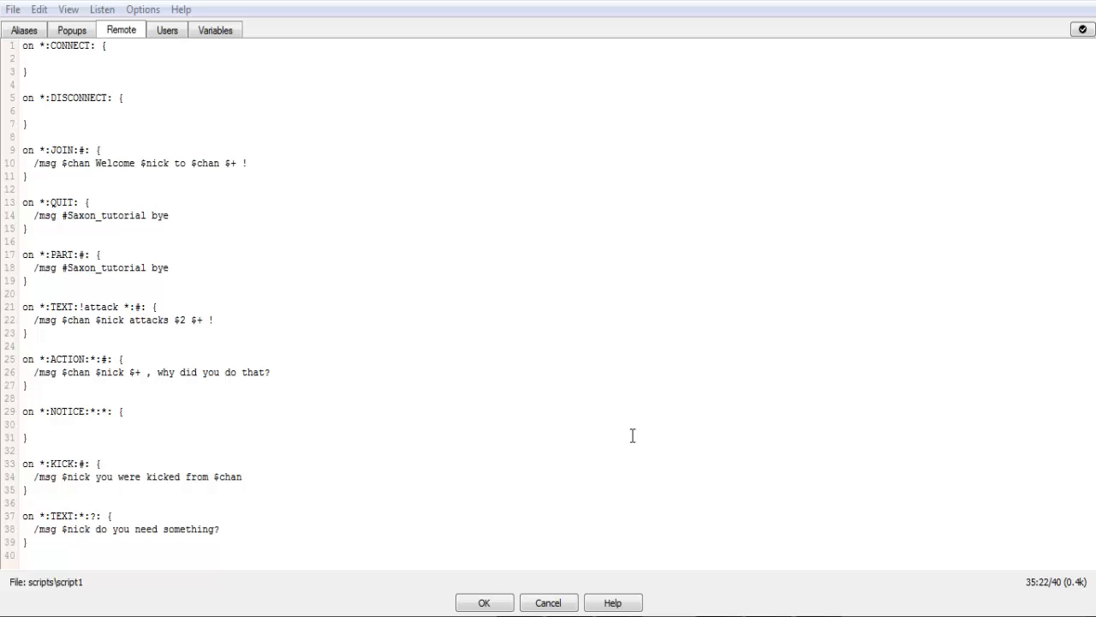
mouse_move(306, 167)
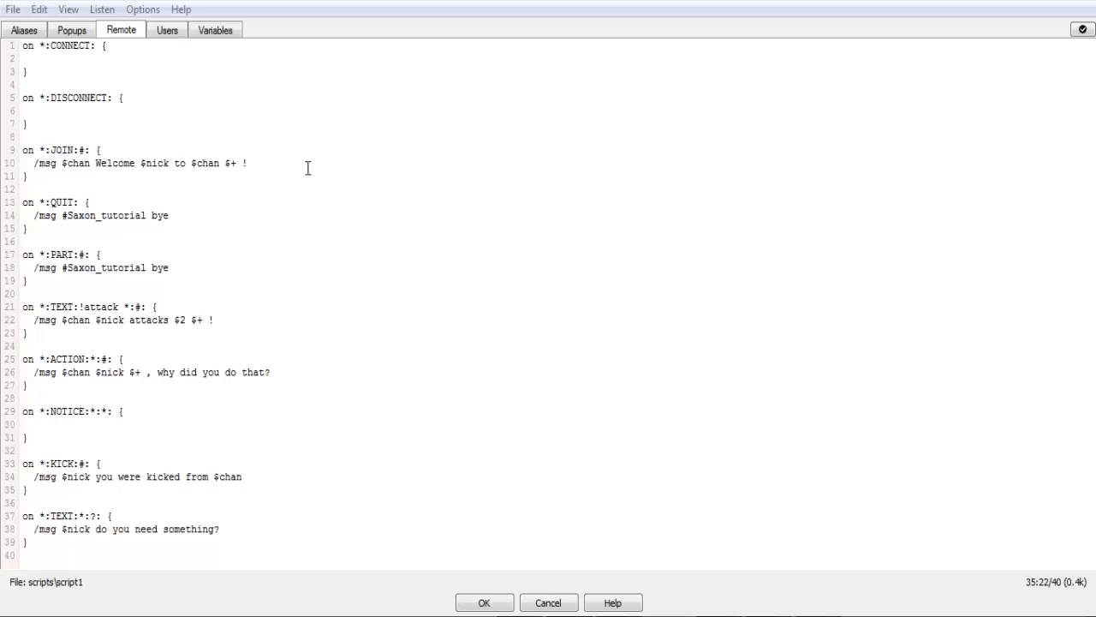
mouse_move(411, 418)
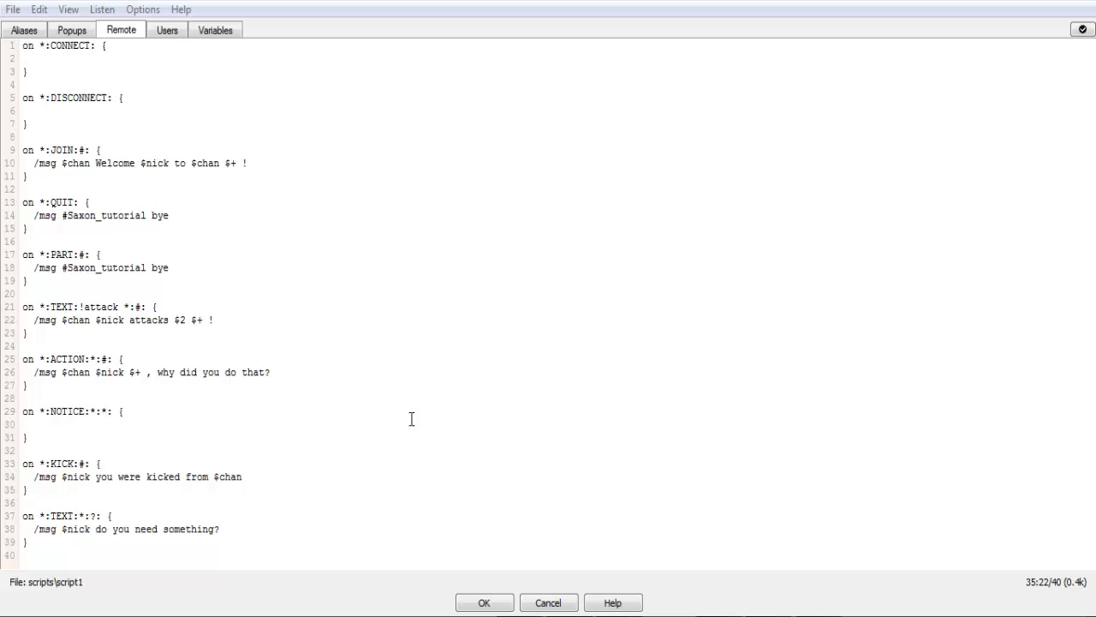
mouse_move(287, 381)
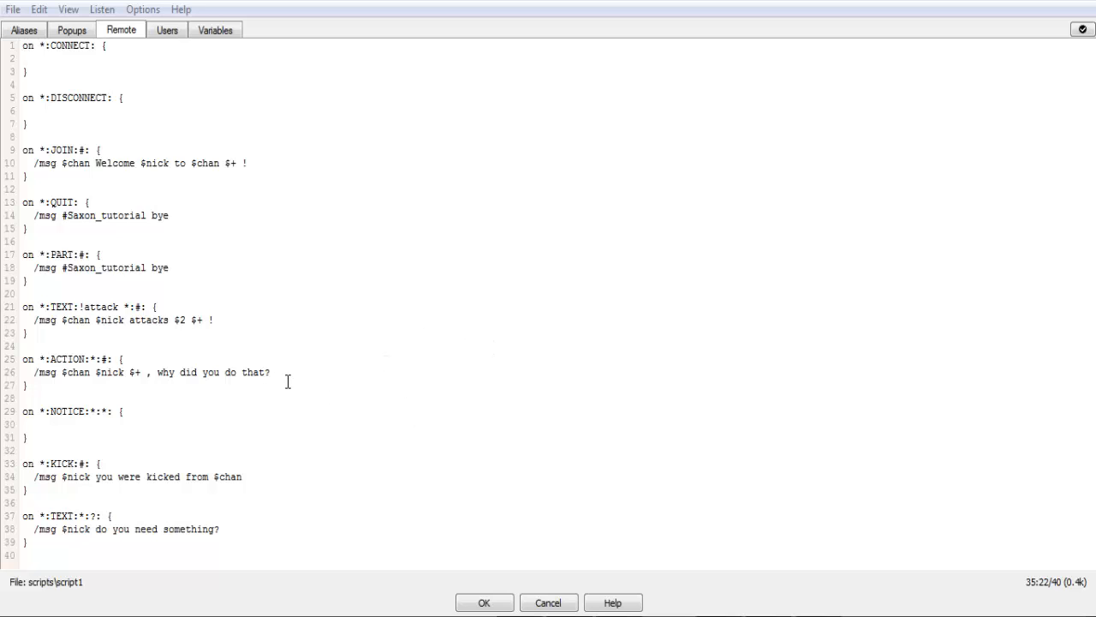
Rename the line 21 trigger from 'attack' to 'add' and select line 22's message text.
left_click(215, 319)
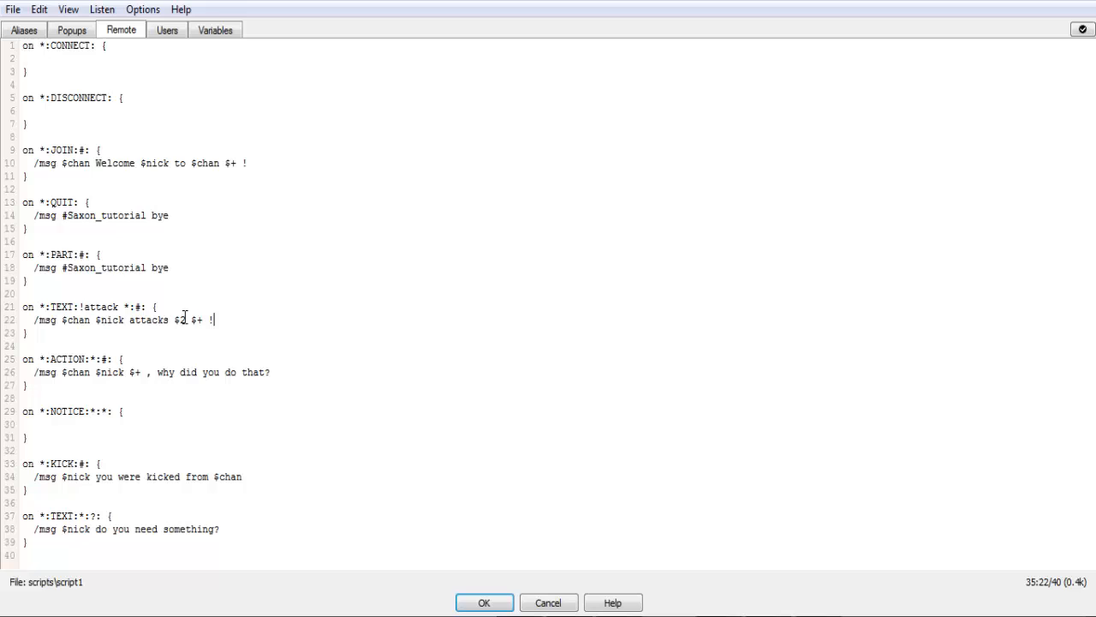
double_click(178, 319)
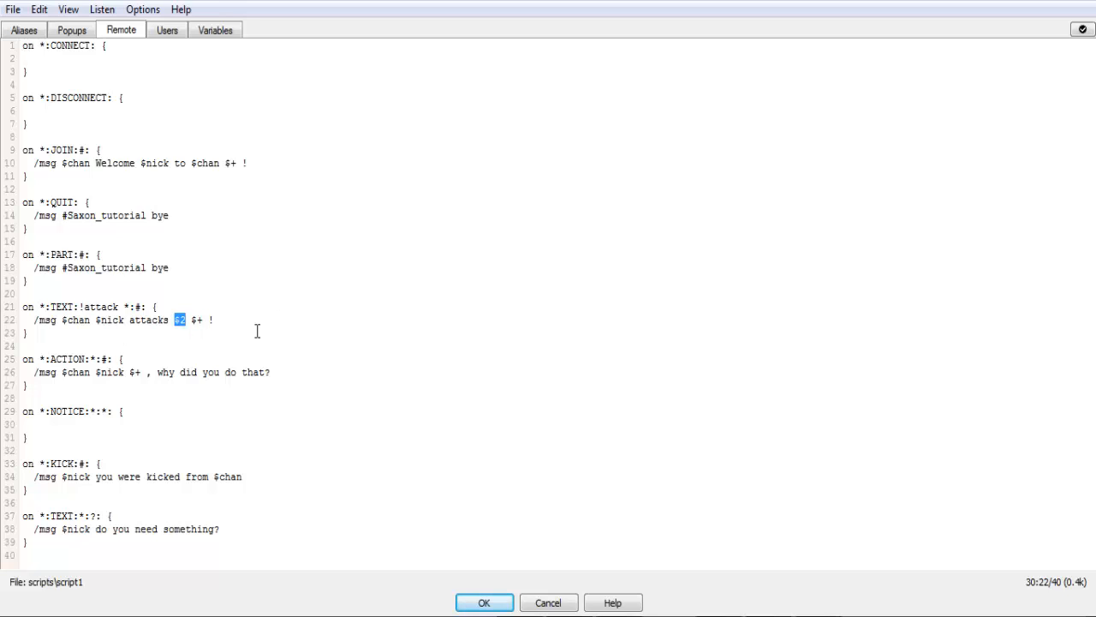
mouse_move(231, 314)
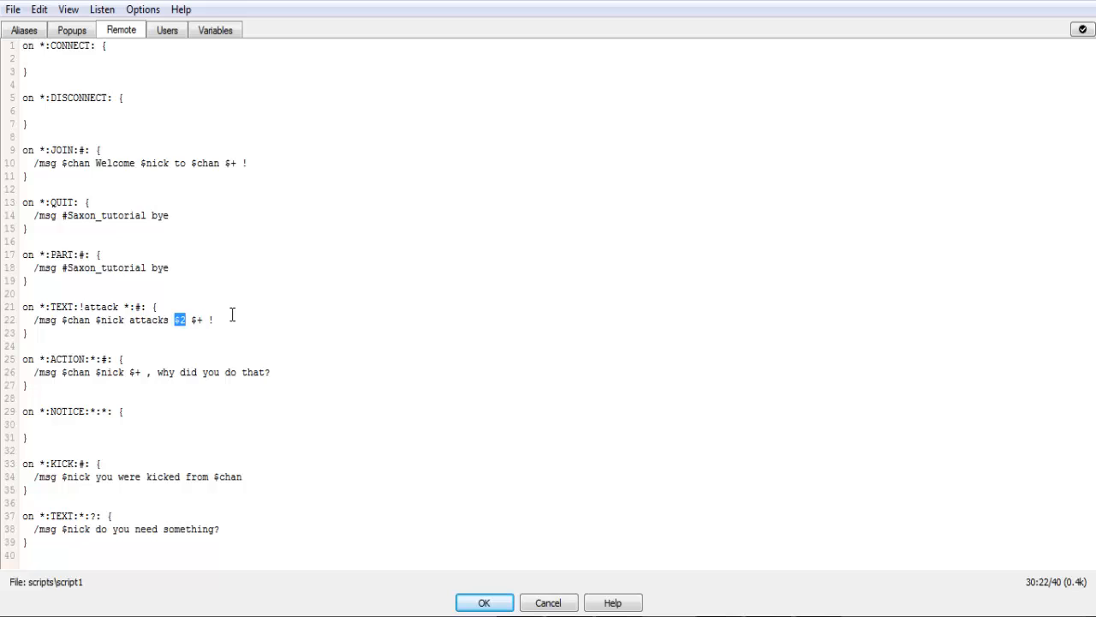
left_click(213, 319)
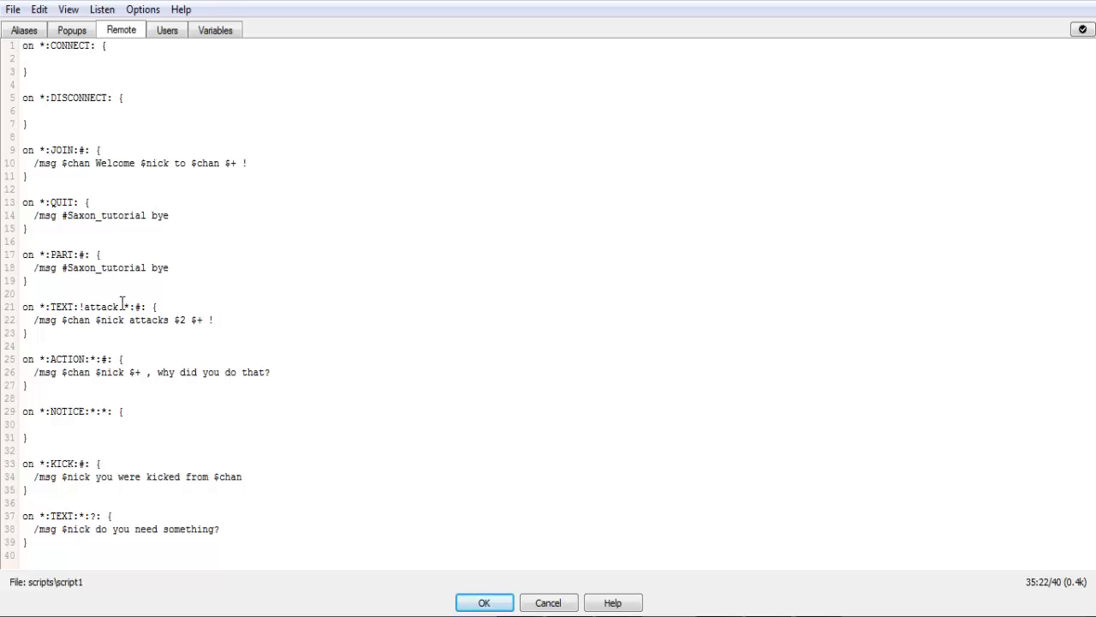
double_click(100, 307)
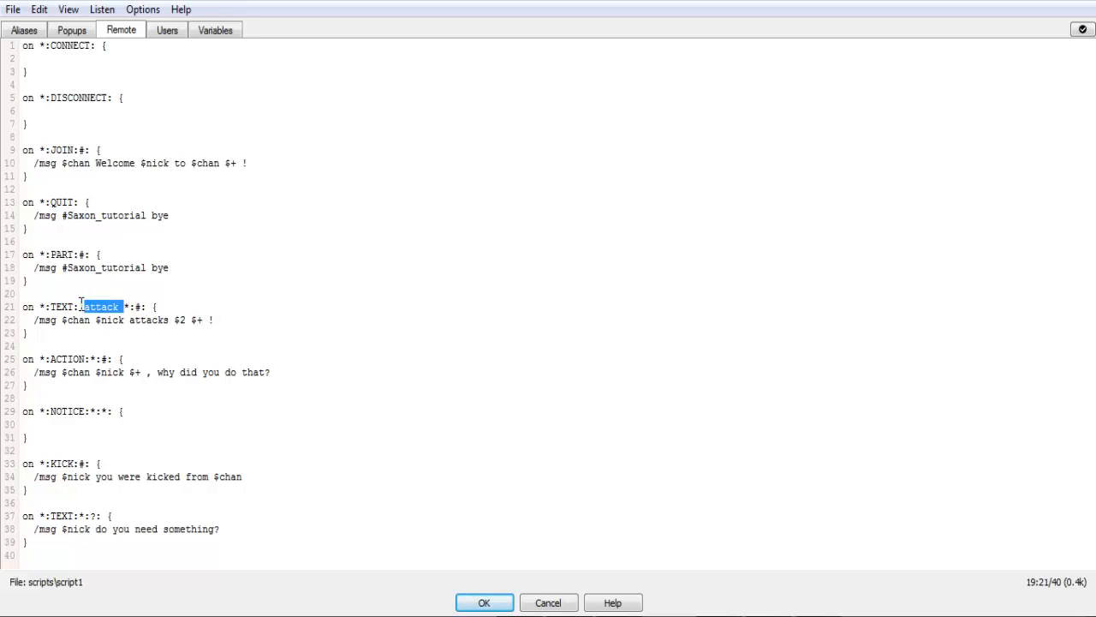
mouse_move(286, 427)
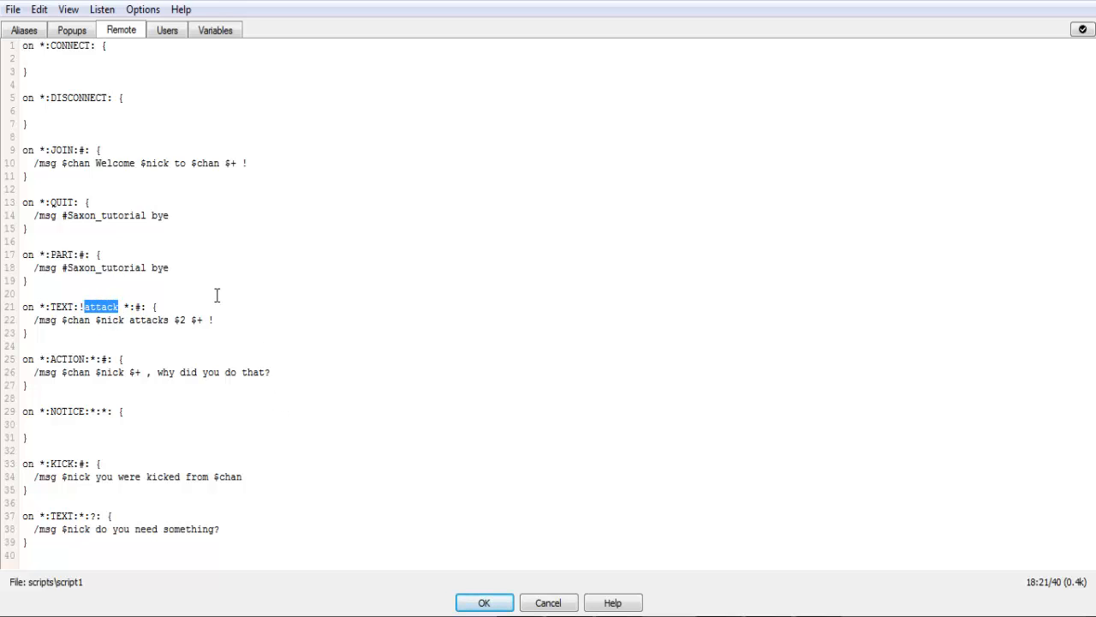
type("add")
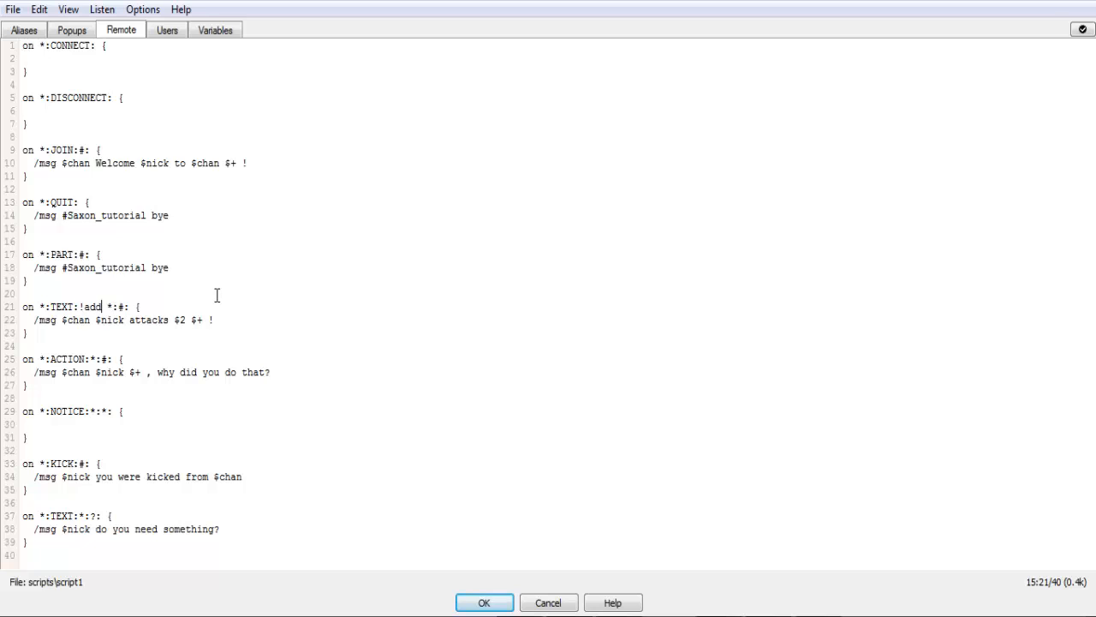
left_click_drag(100, 306, 214, 319)
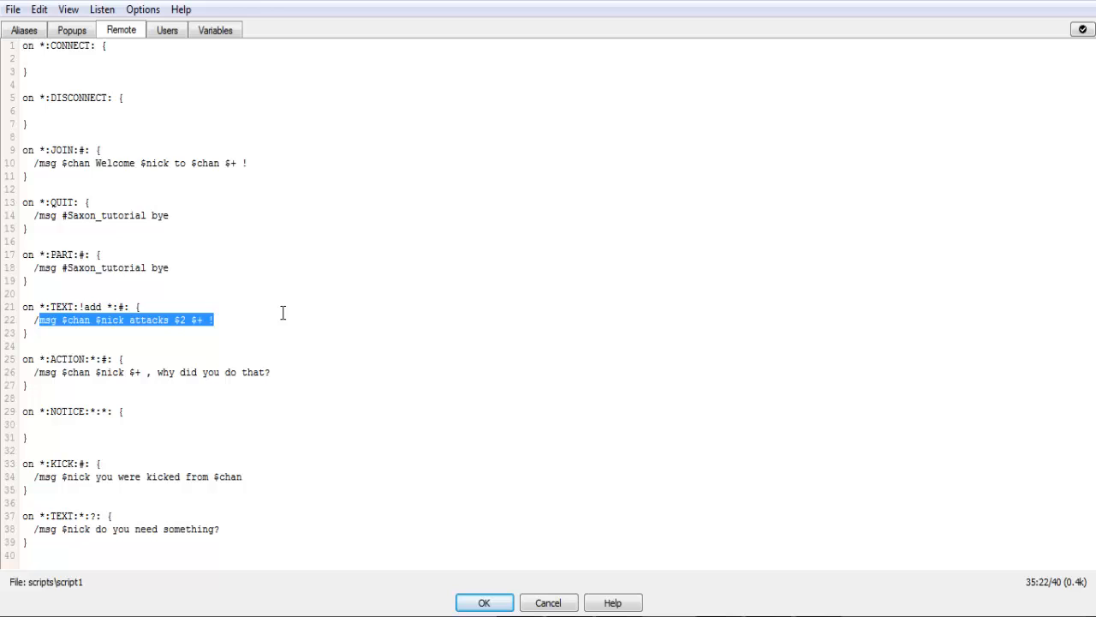
Replace line 22 with '/set % $+ $2 $3', correcting stray characters and spacing.
type("/set")
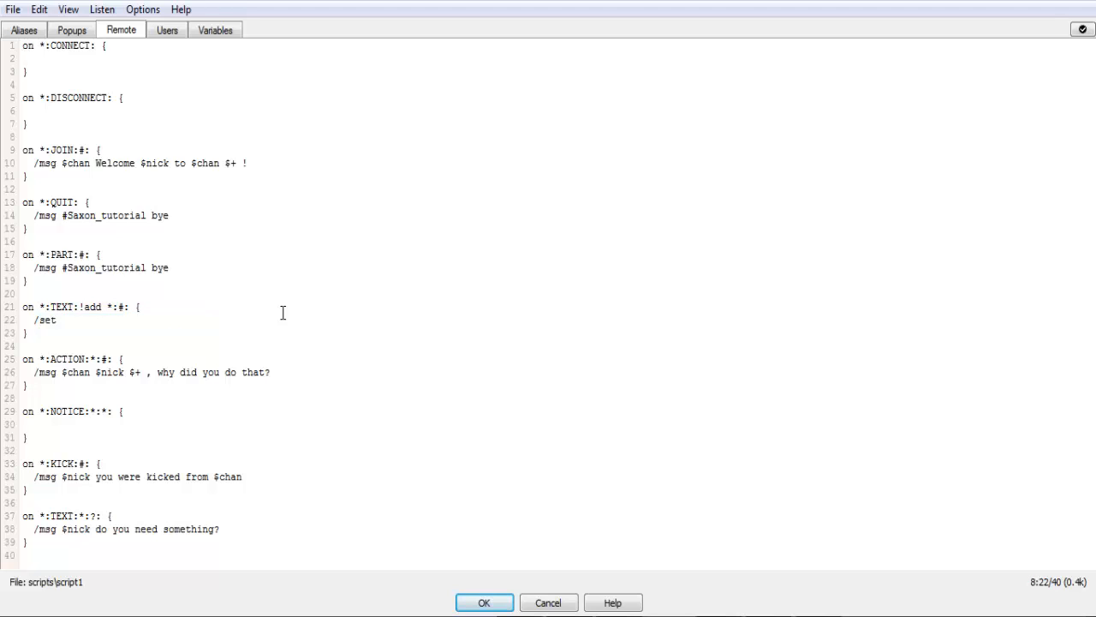
type("$")
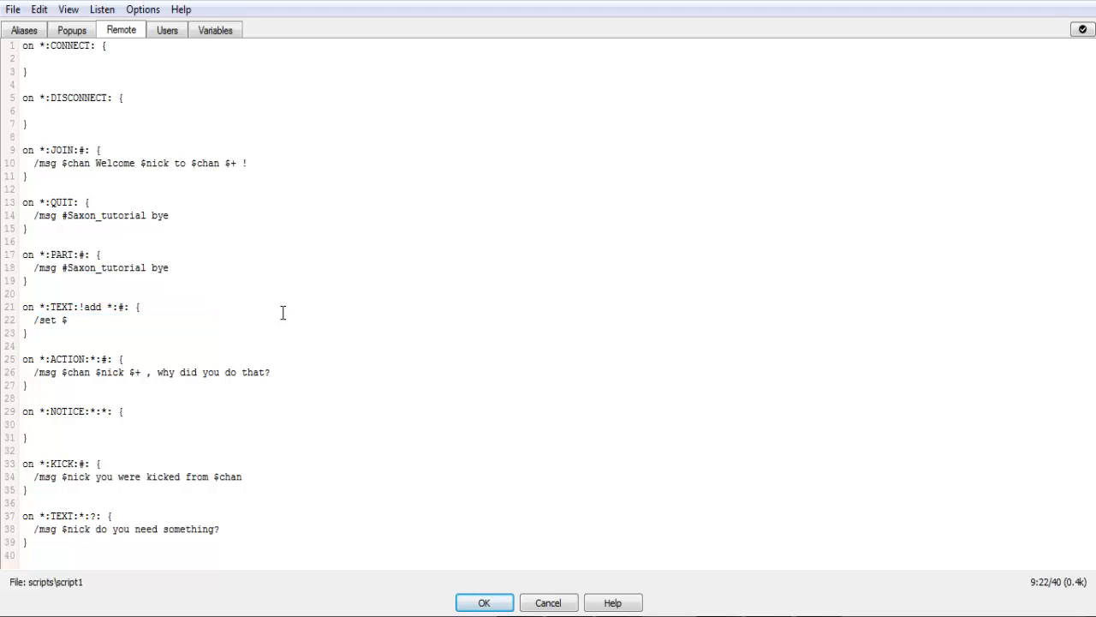
key("Backspace")
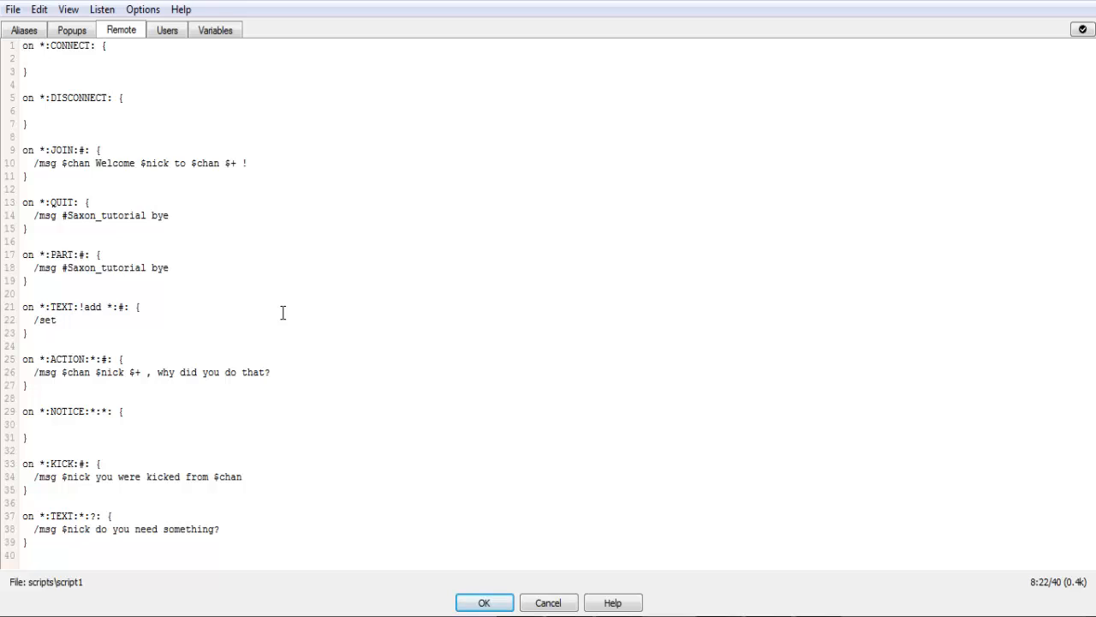
type("% $+ $")
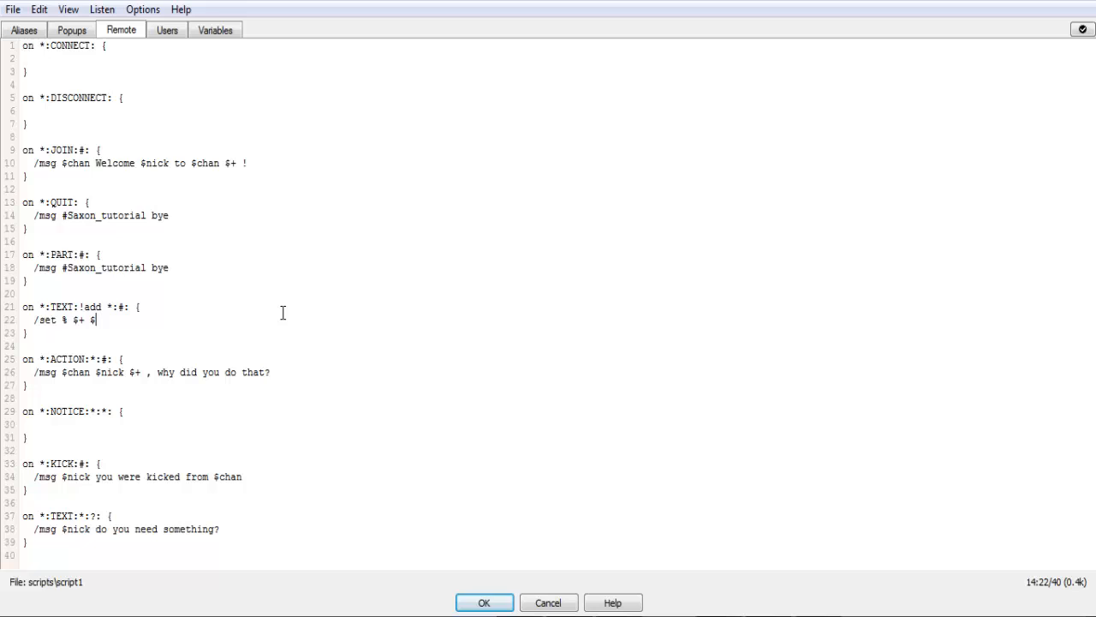
type("2")
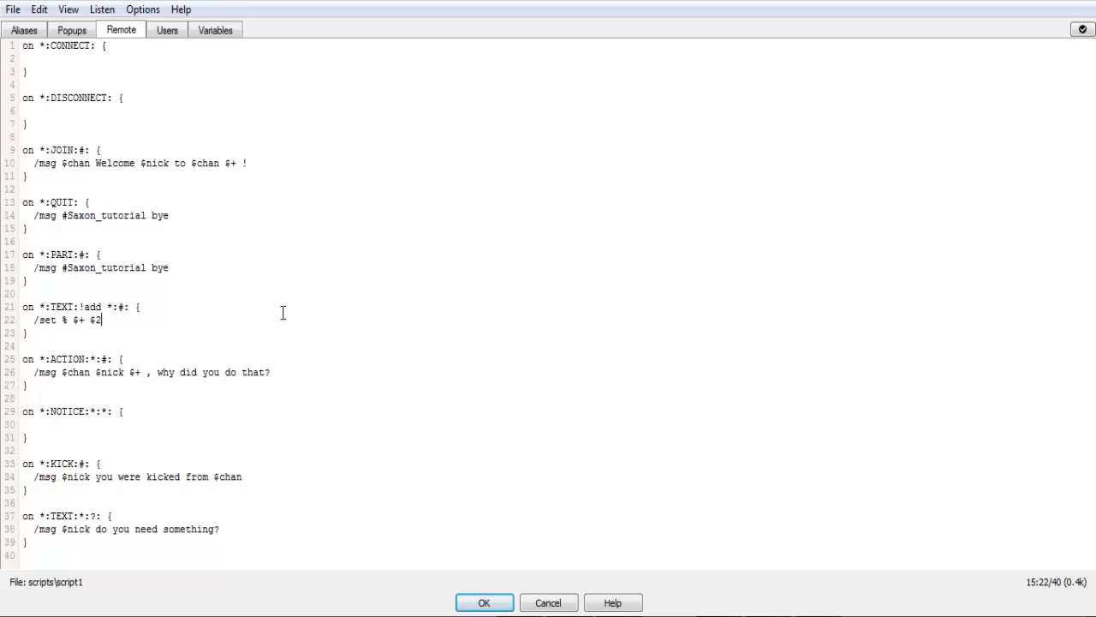
double_click(81, 320)
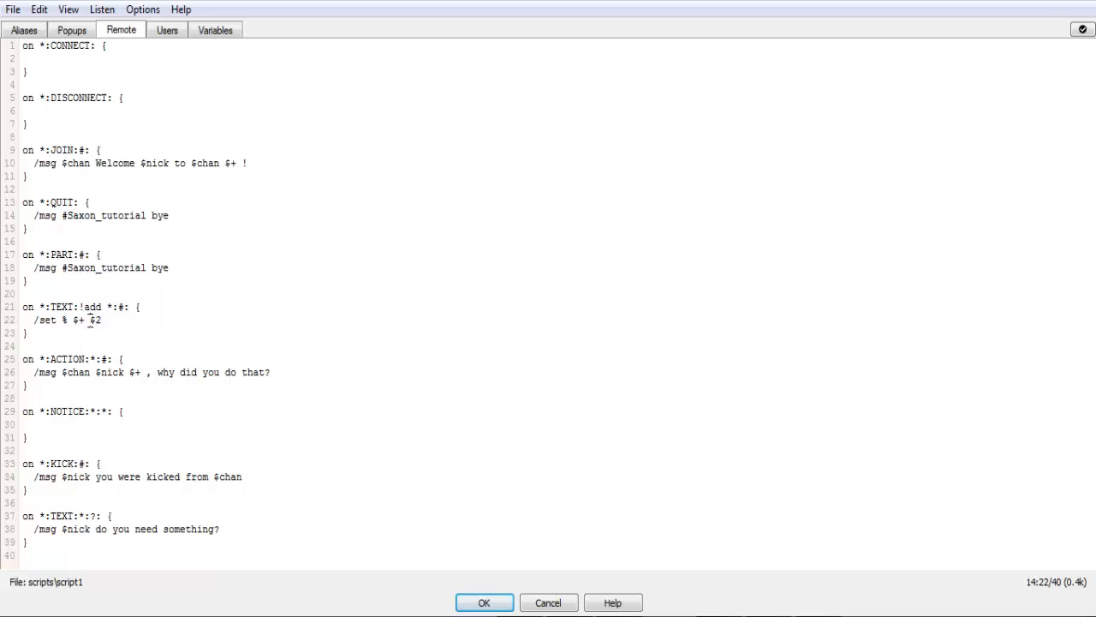
double_click(81, 319)
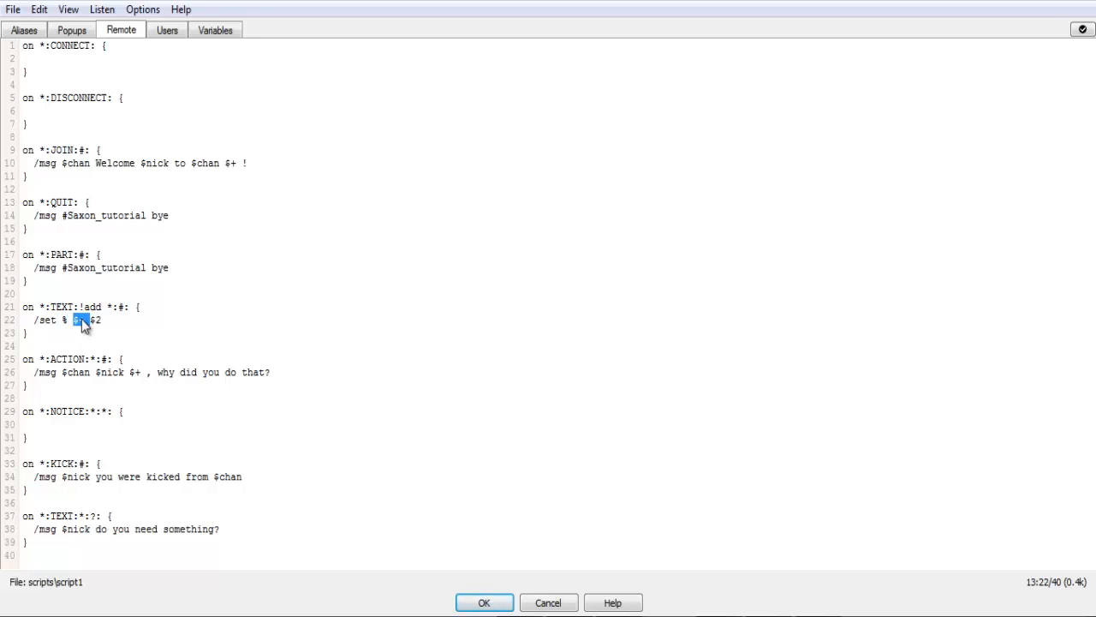
left_click(115, 371)
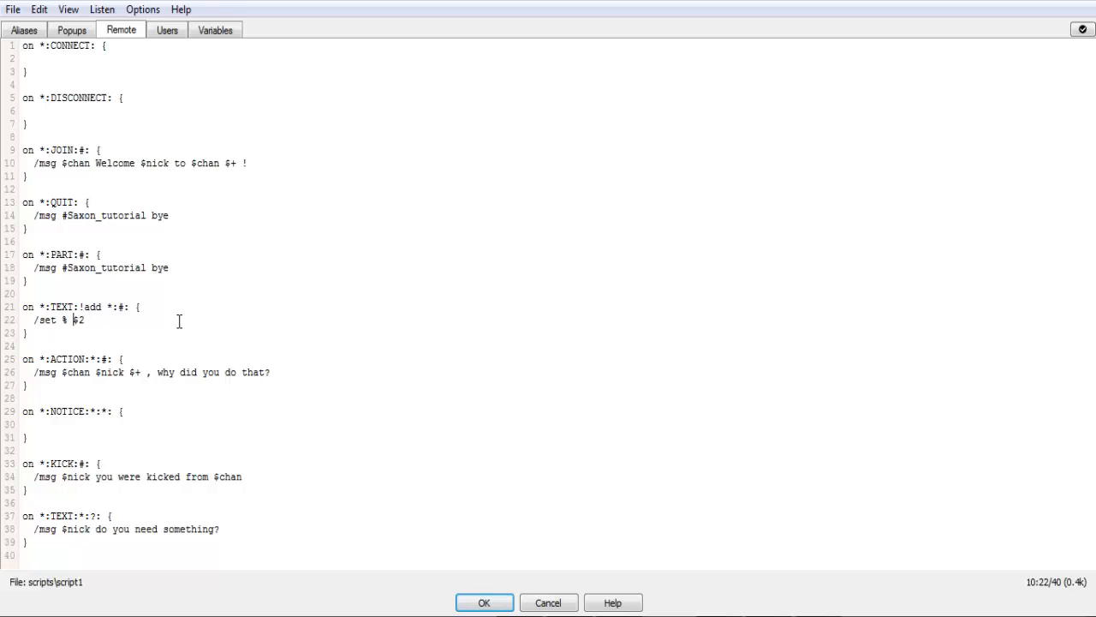
key("Backspace")
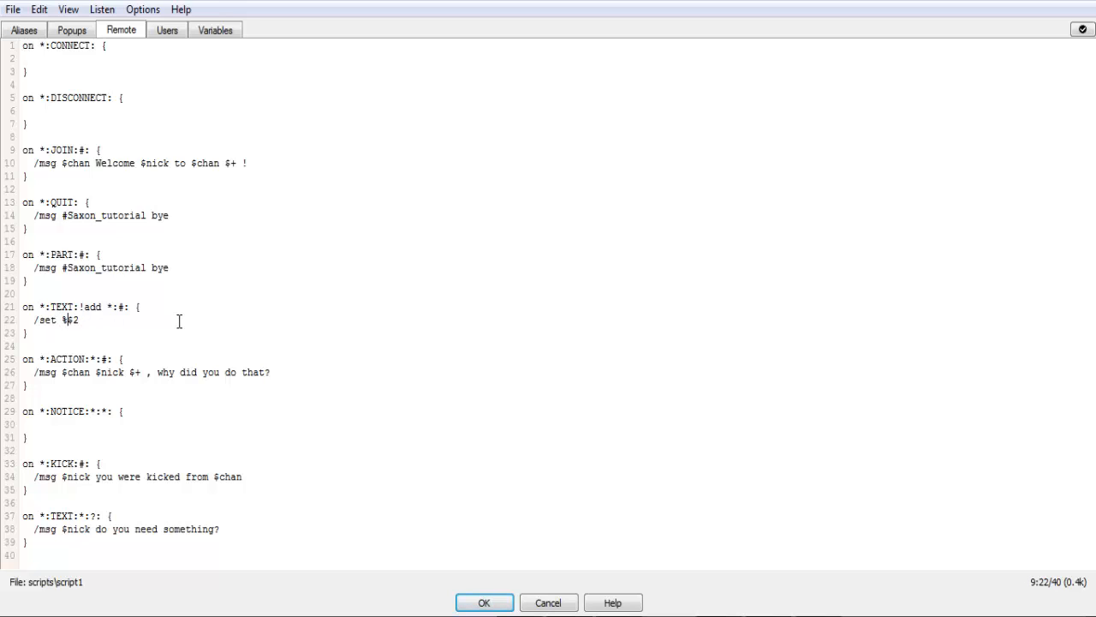
mouse_move(98, 334)
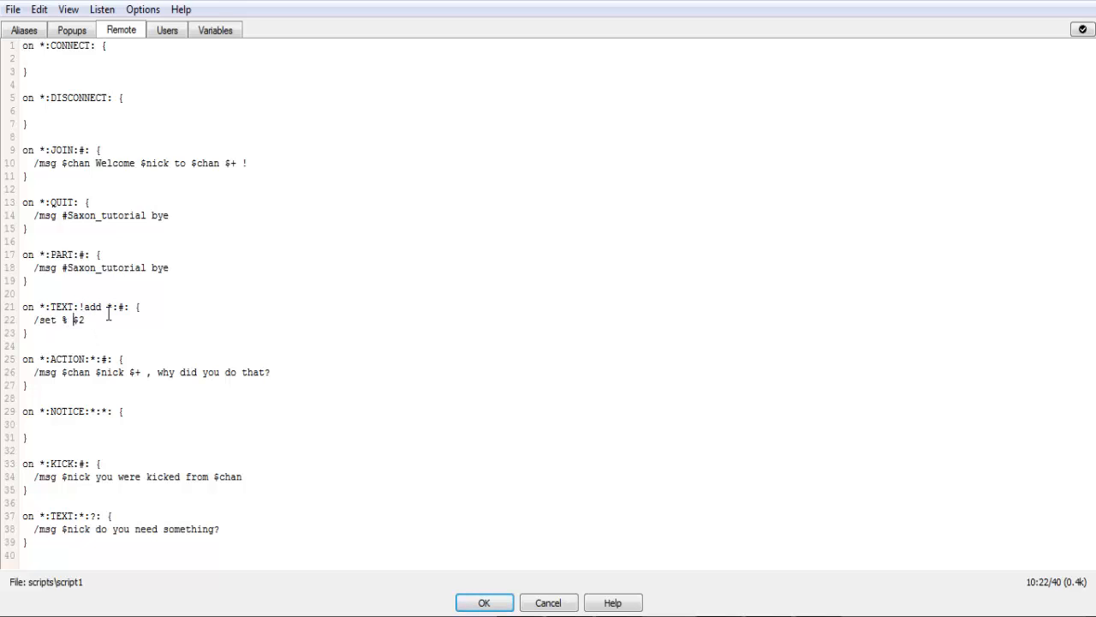
type("$+")
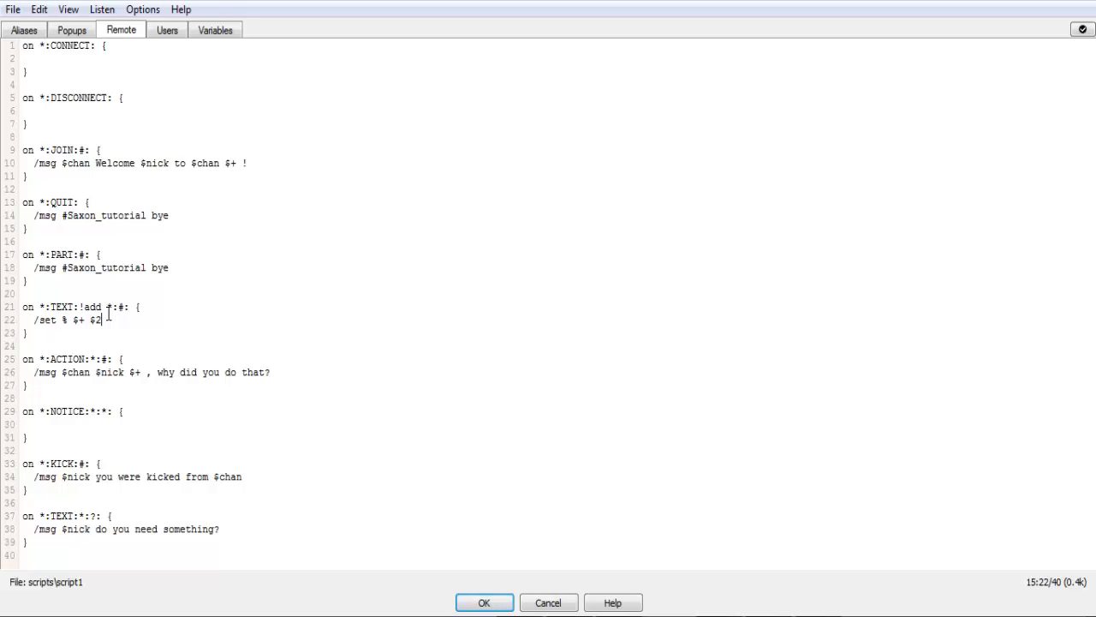
type("$")
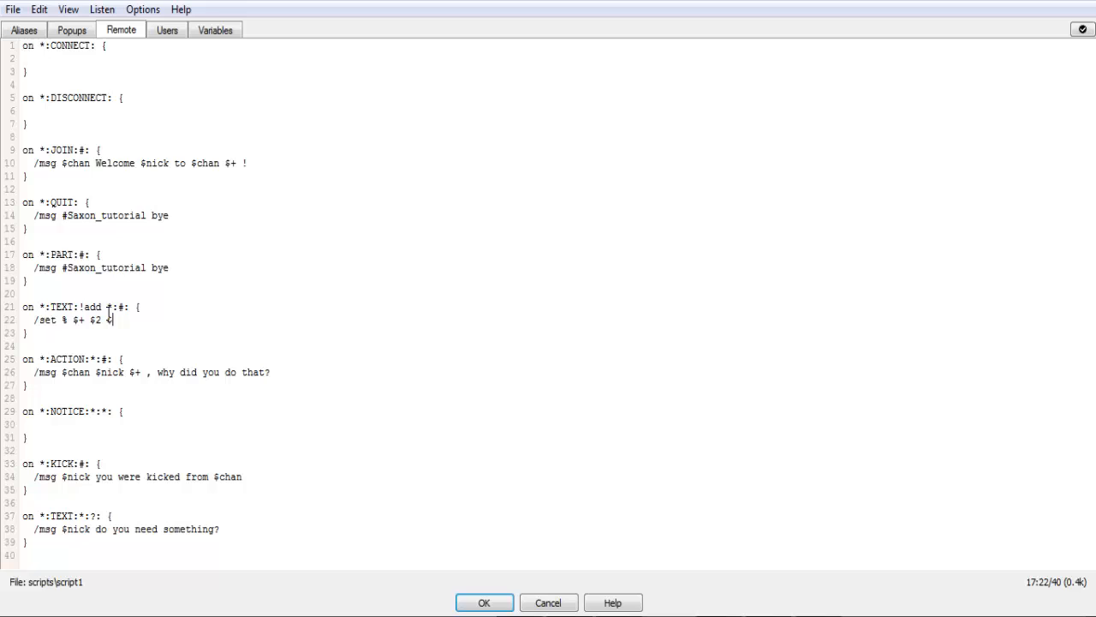
type("3")
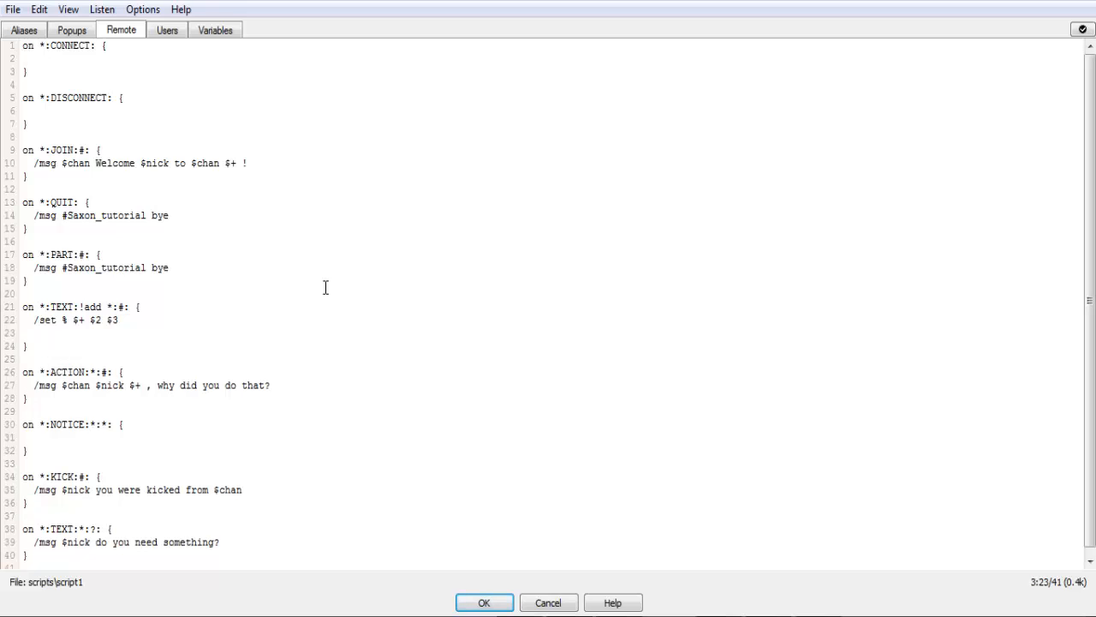
Add a second handler line beneath /set that outputs % $+ $2 to $chan.
type("/echo")
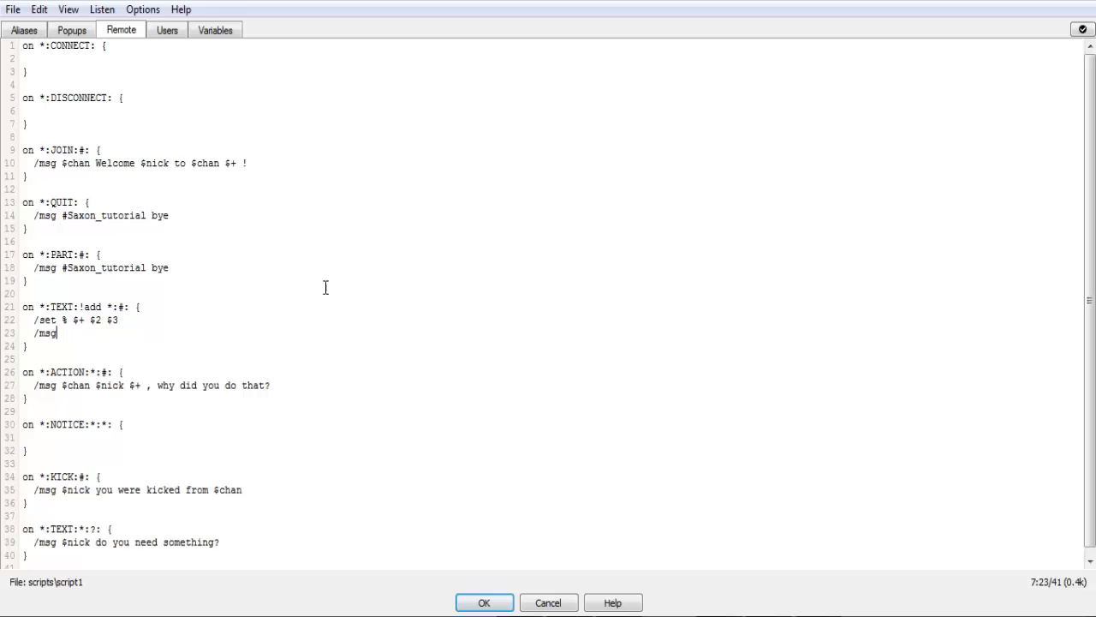
type("$ch")
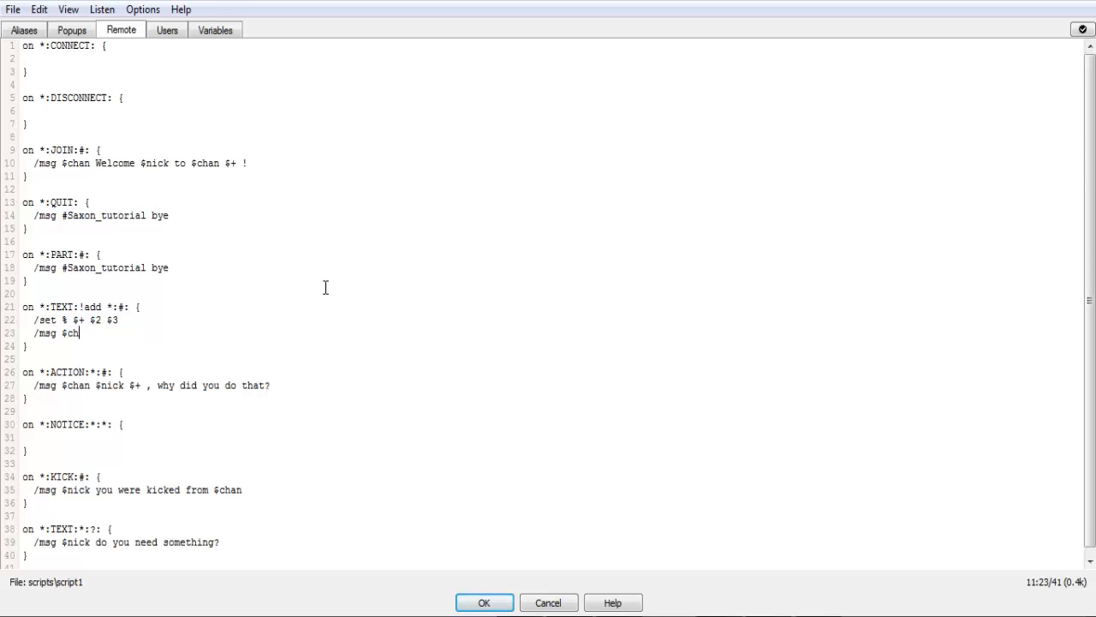
type("an $")
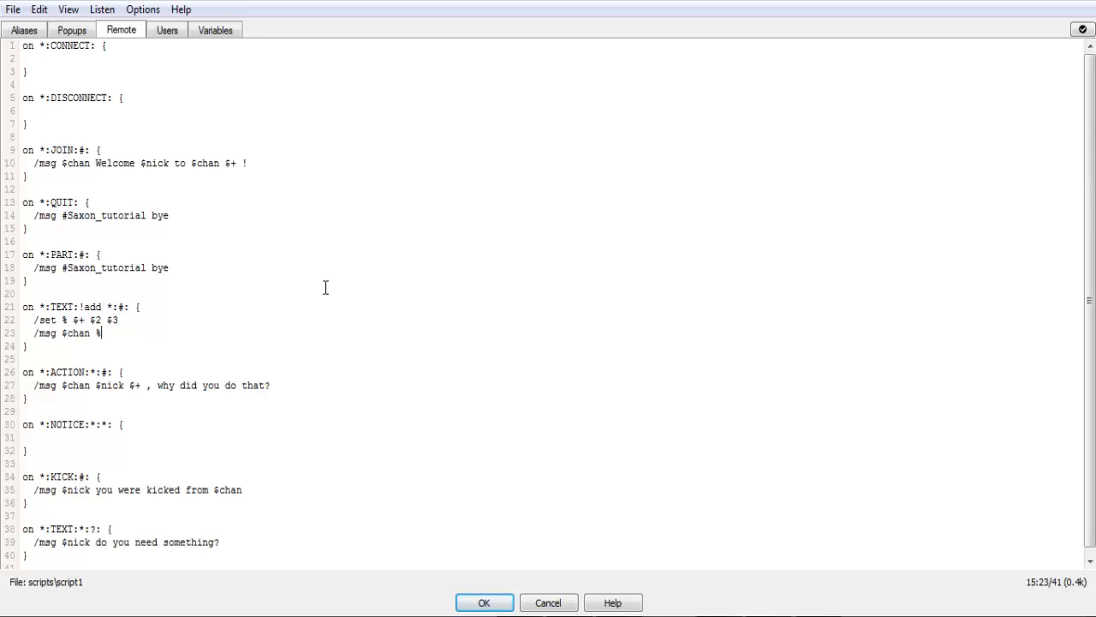
type("$+ $")
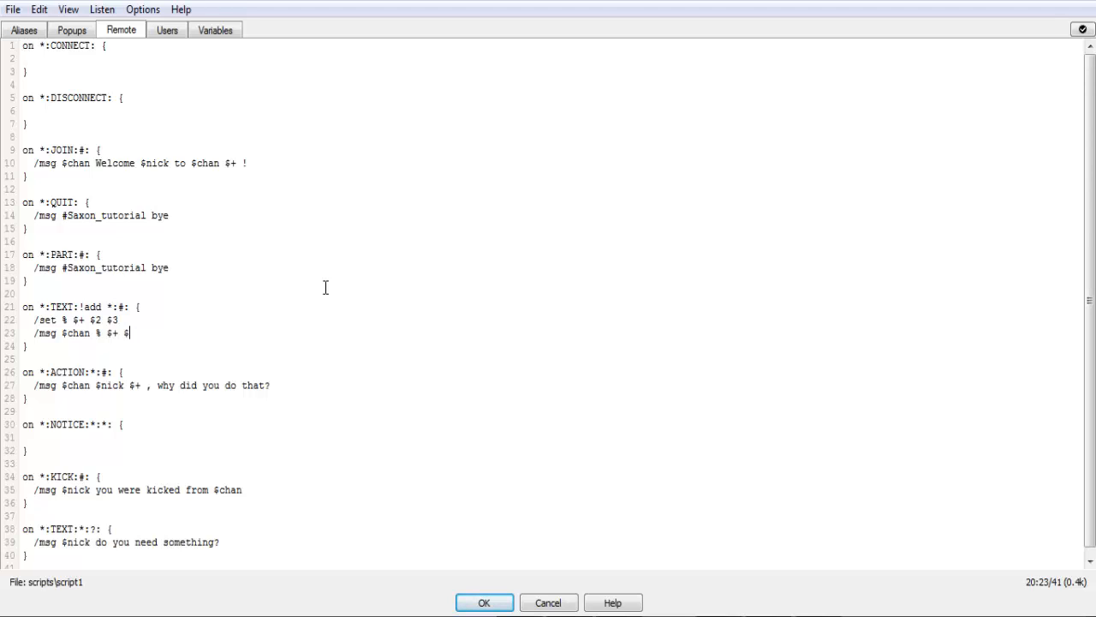
type("2")
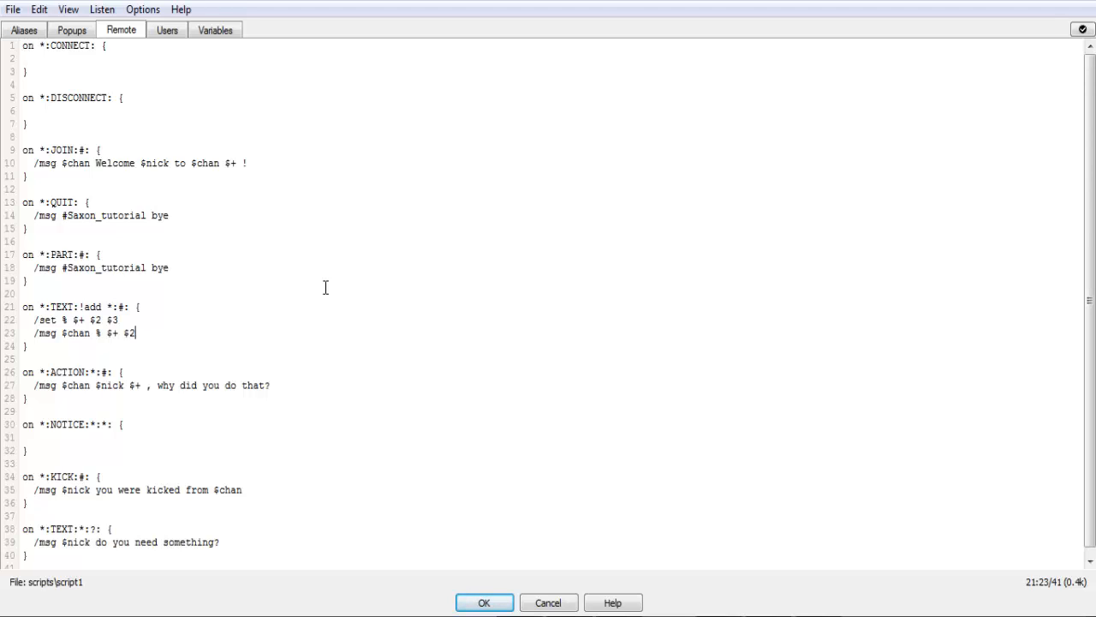
mouse_move(33, 383)
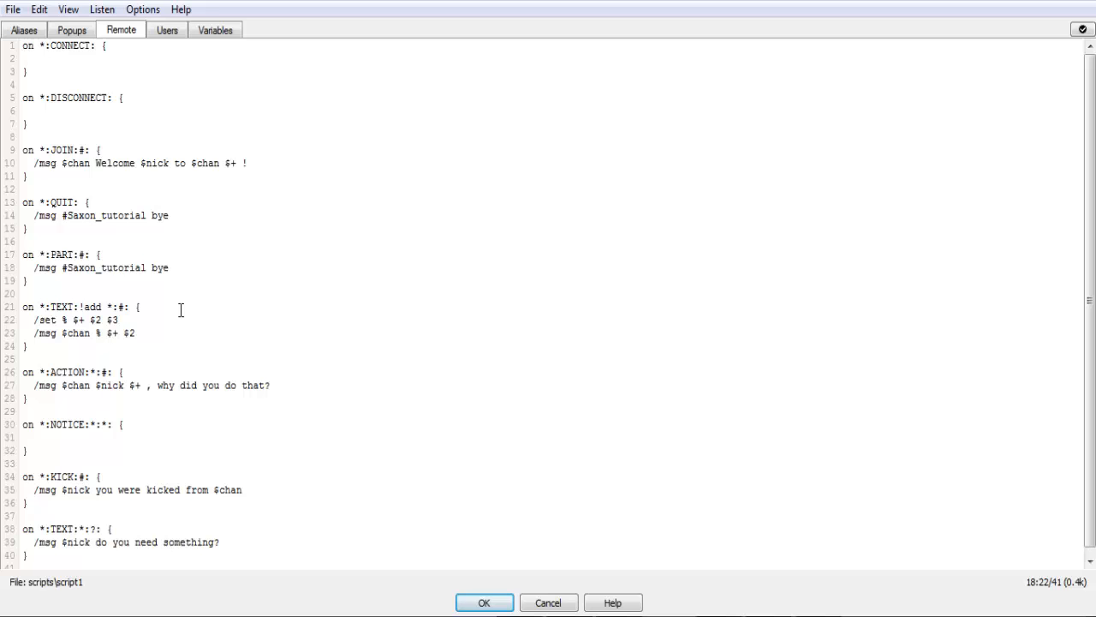
Close the editor and send '!add h' in the channel, getting the reply '%h'.
left_click(483, 602)
type("!add h")
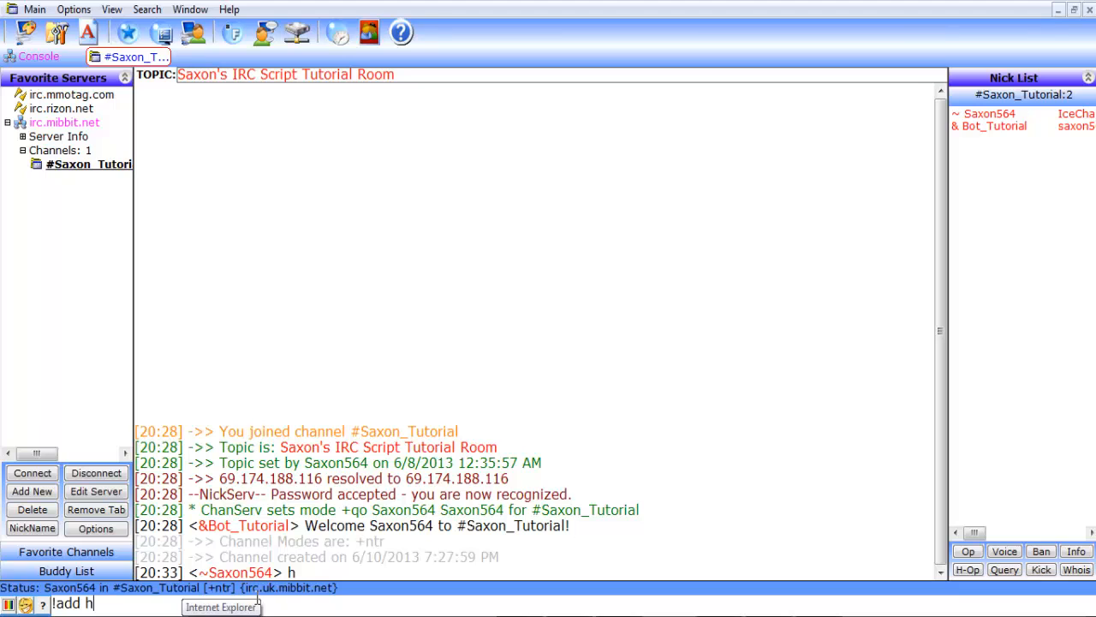
key("Return")
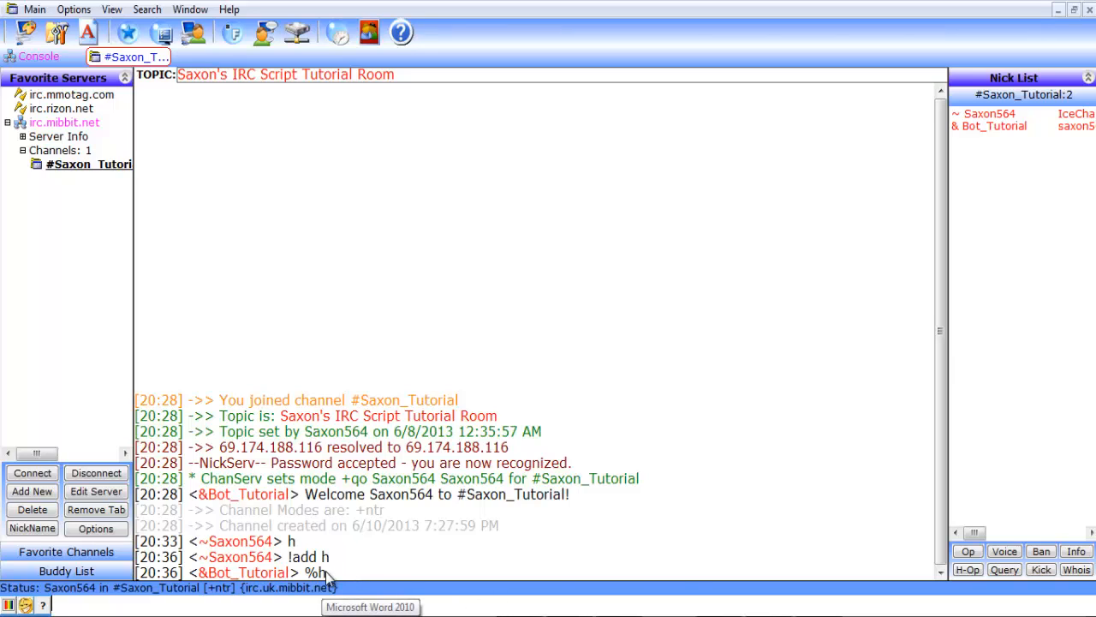
mouse_move(328, 580)
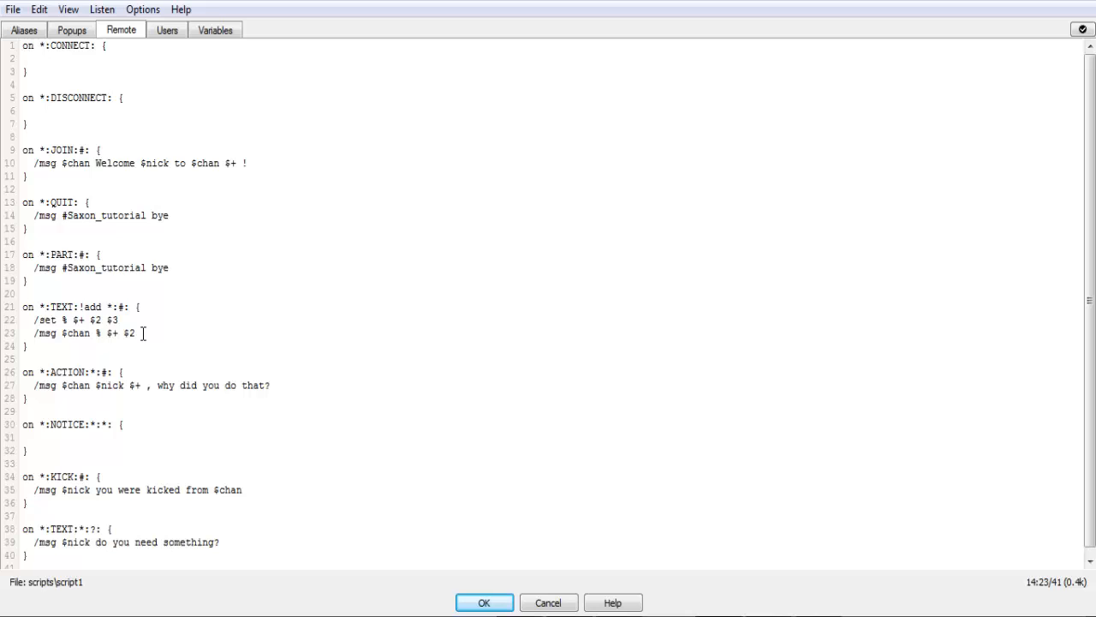
Check the Variables tab showing %Set 1 and %h, glance at Users, then return.
left_click(215, 30)
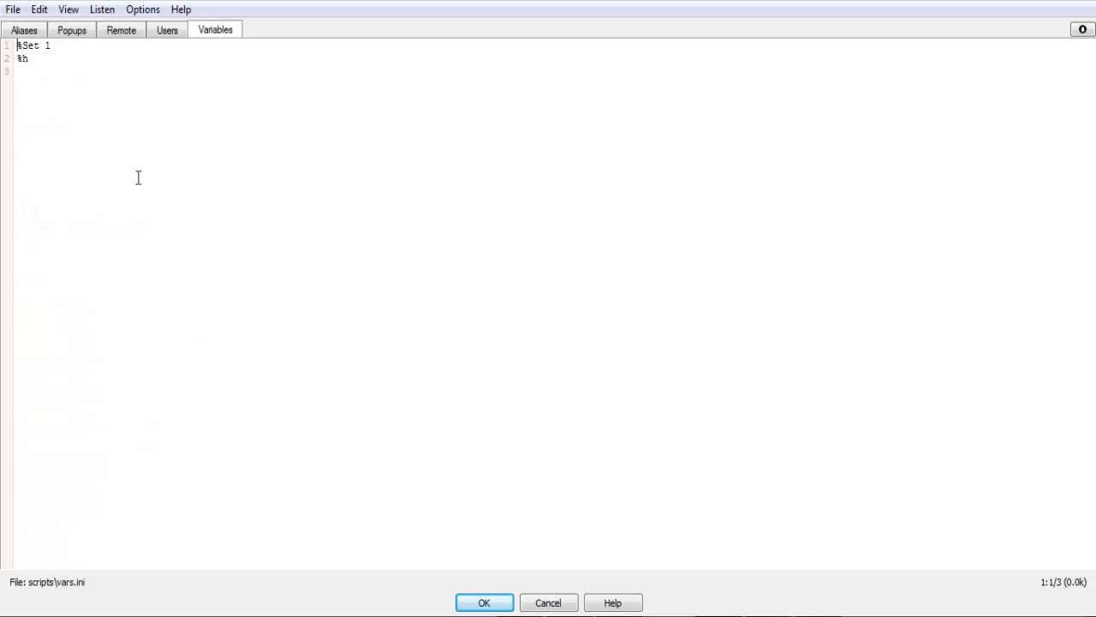
double_click(23, 58)
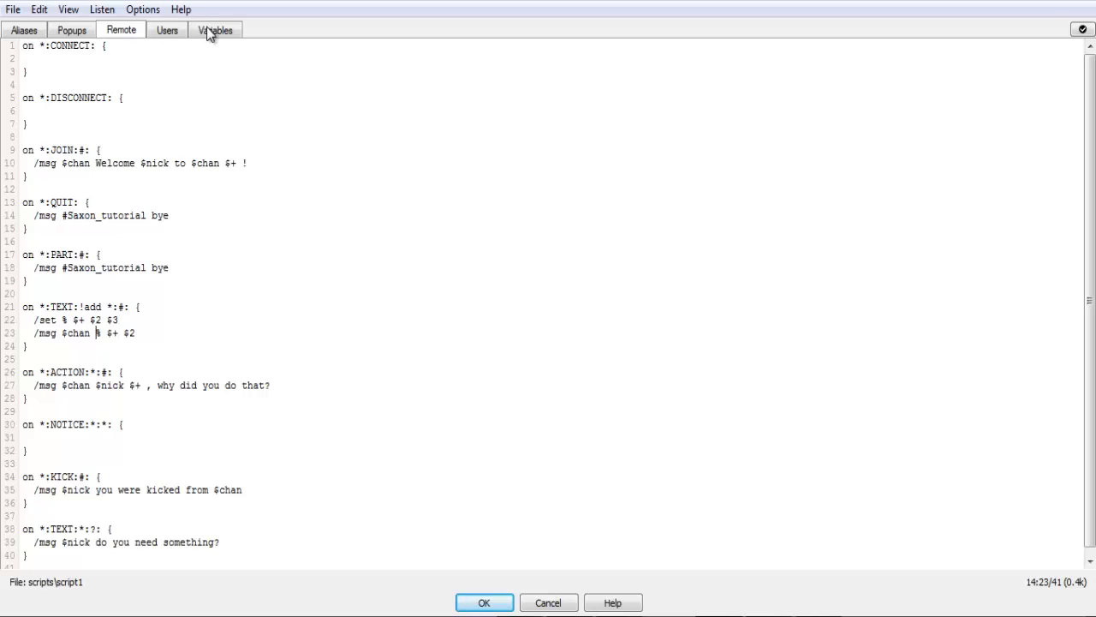
left_click(215, 30)
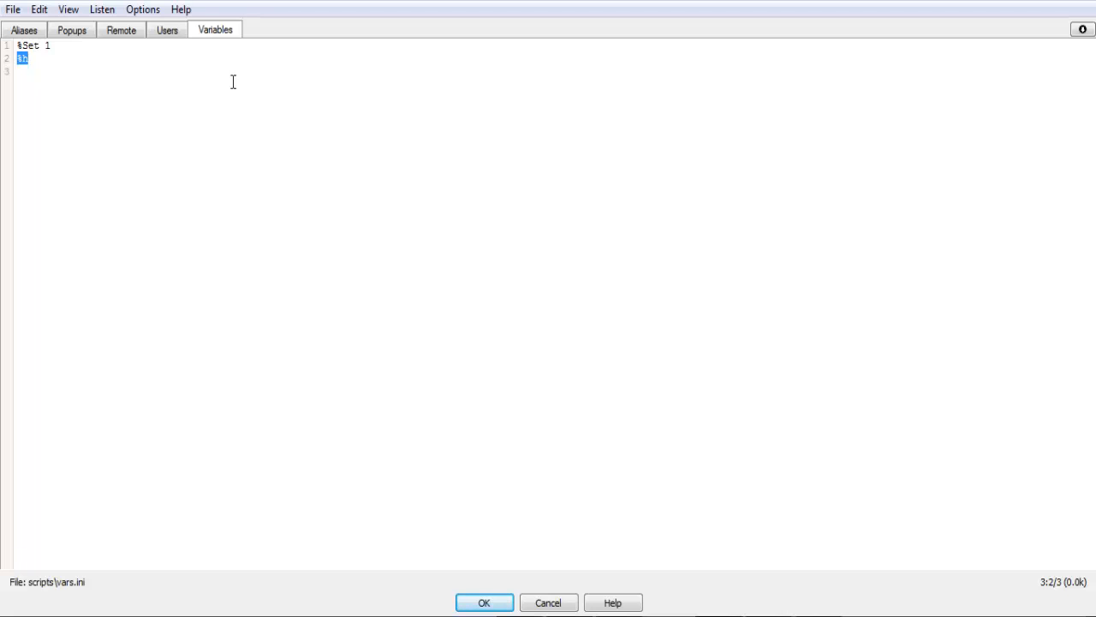
left_click(167, 30)
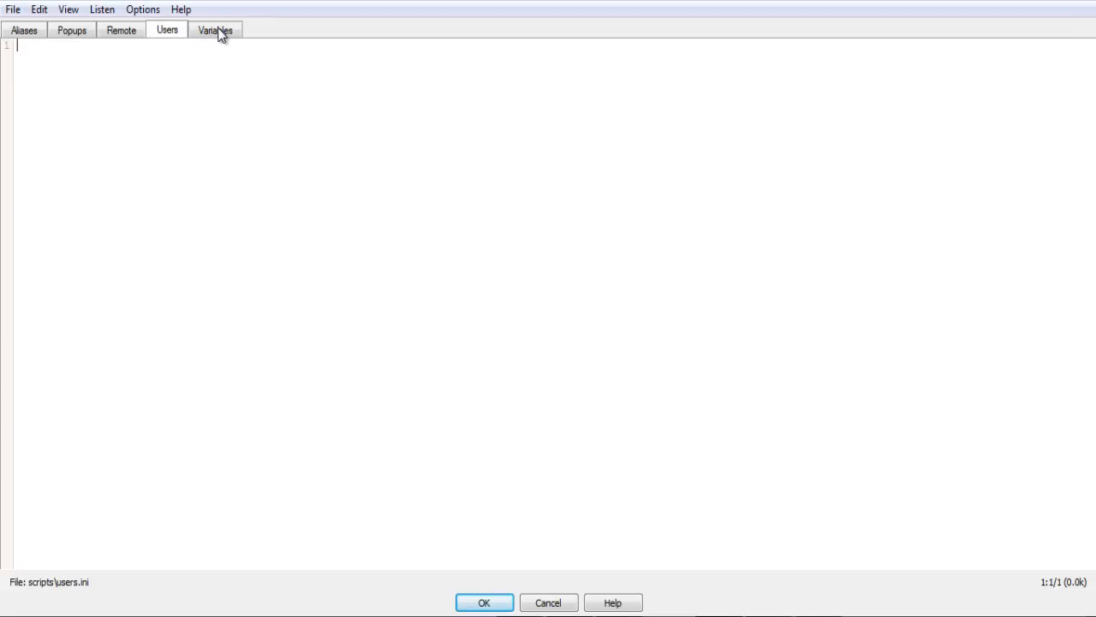
left_click(120, 30)
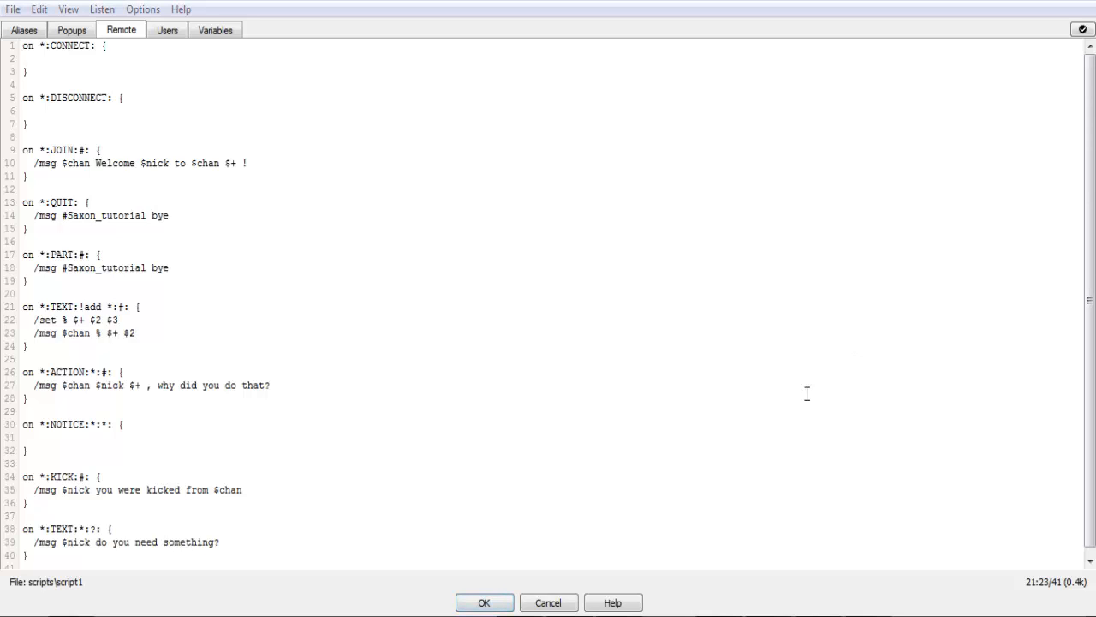
mouse_move(168, 323)
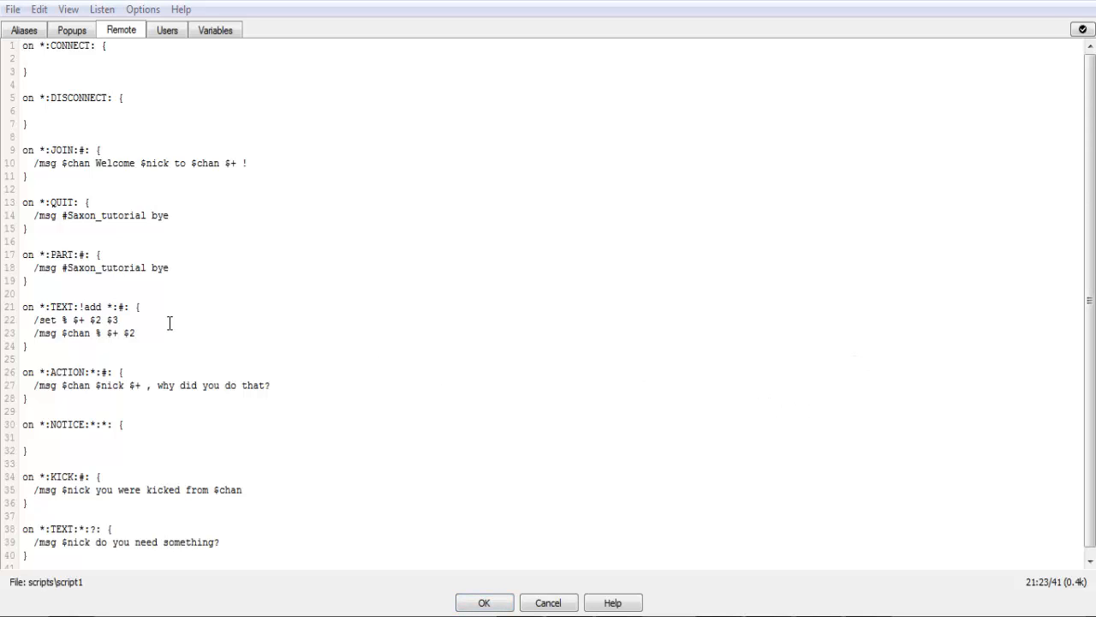
mouse_move(107, 333)
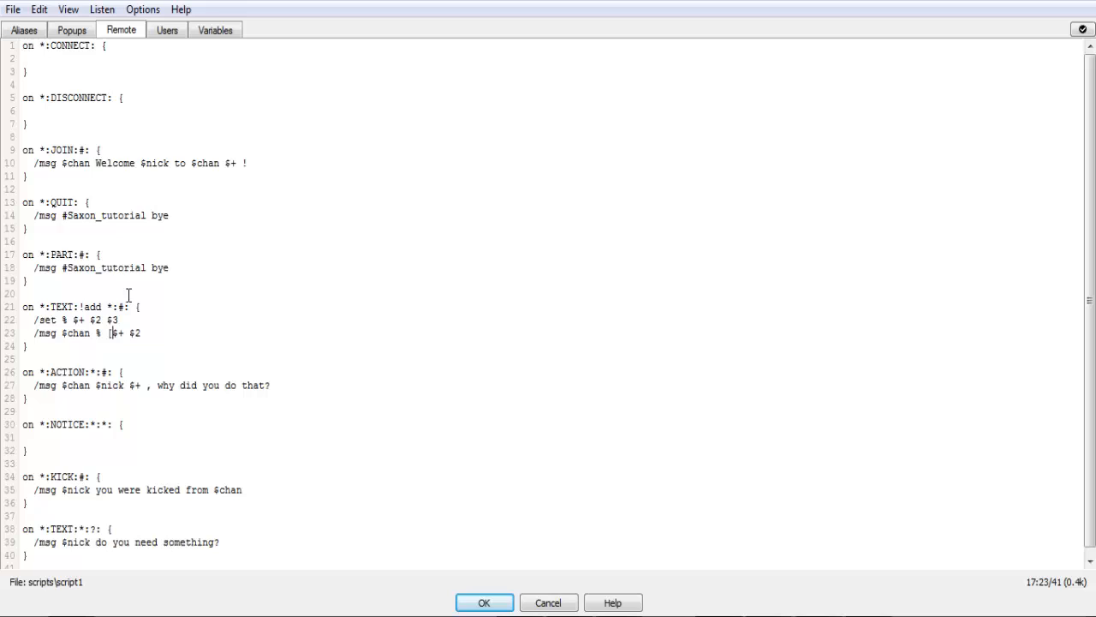
Wrap the message variable in evaluation brackets: /msg $chan % [ $+ [ $2 ] ].
type("[")
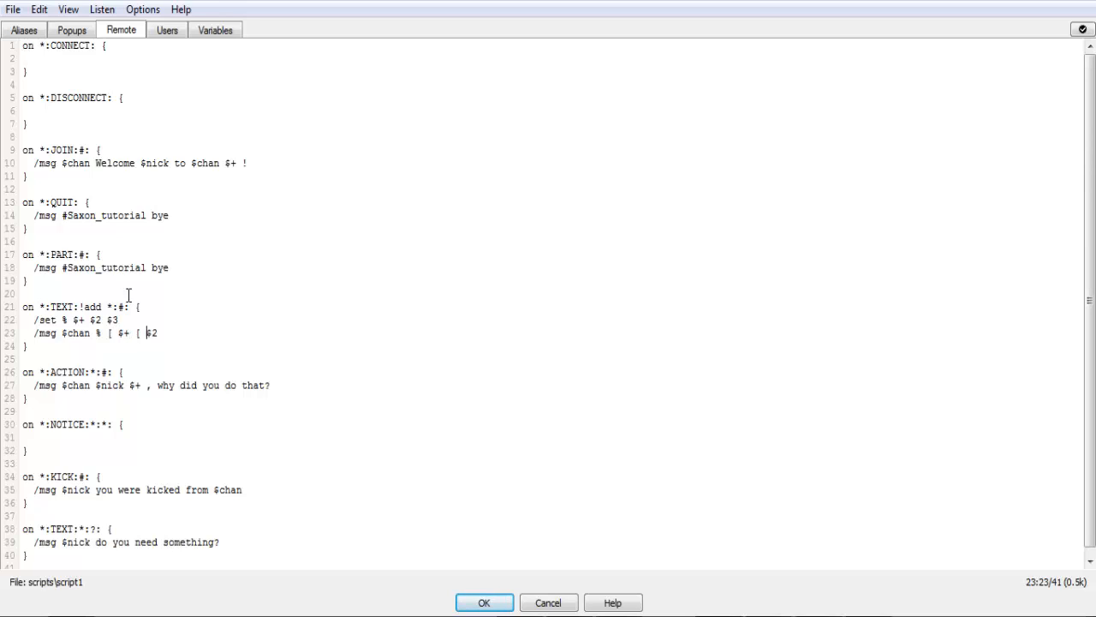
type("] ]")
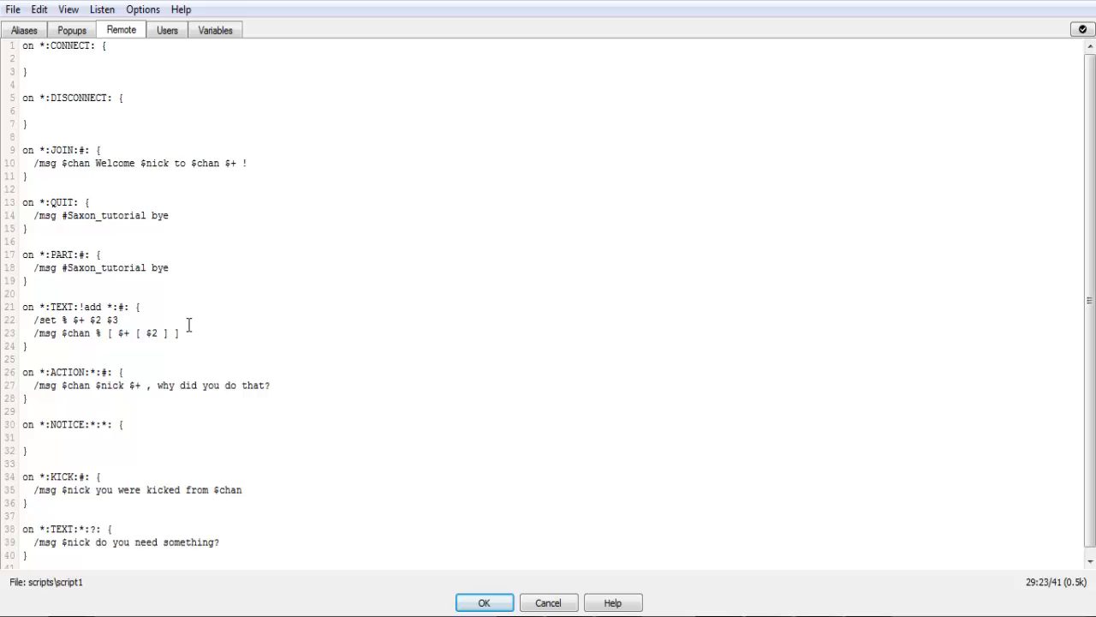
mouse_move(132, 356)
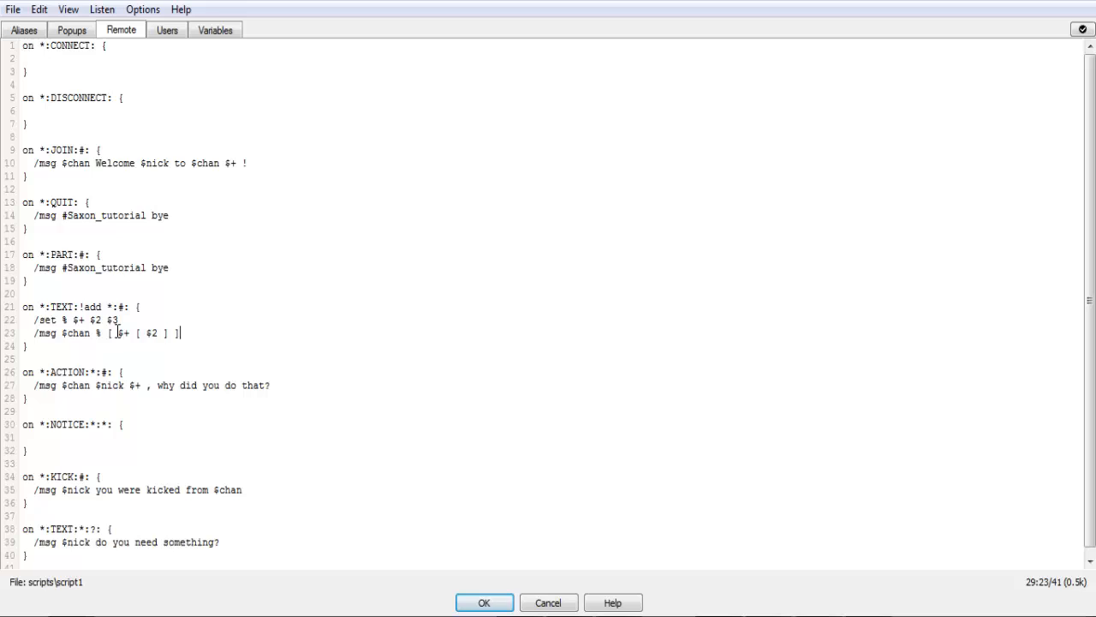
left_click(124, 333)
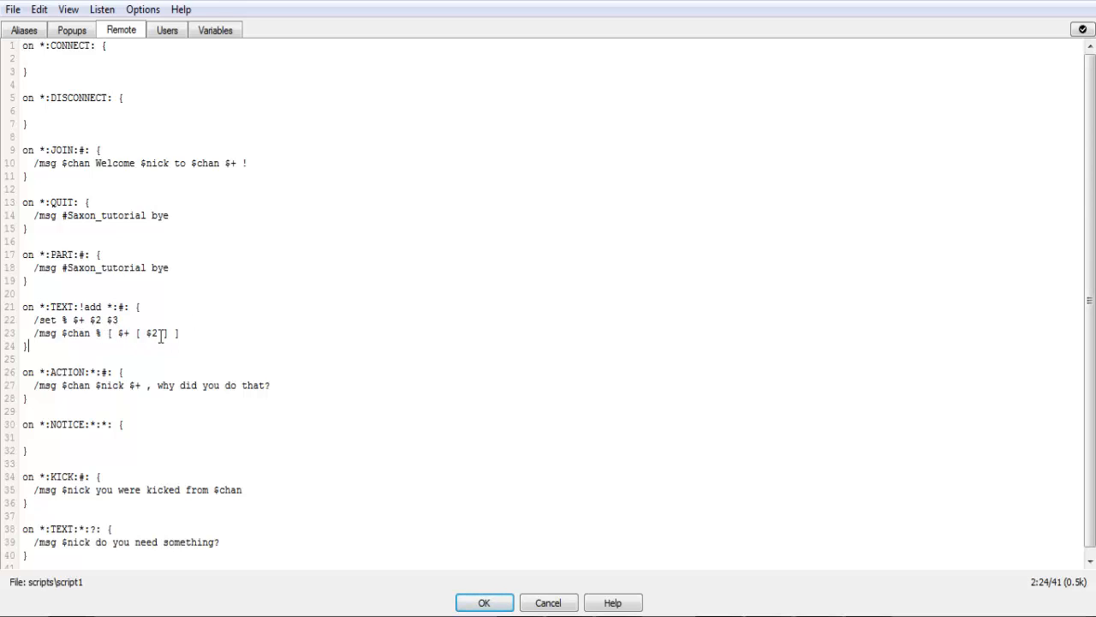
double_click(152, 333)
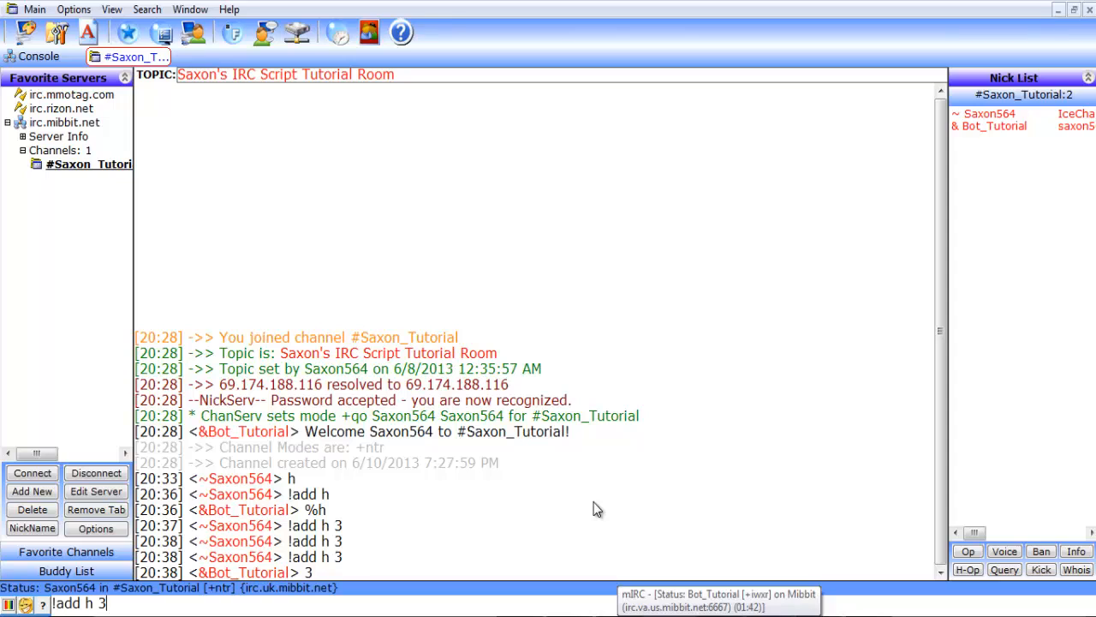
mouse_move(382, 590)
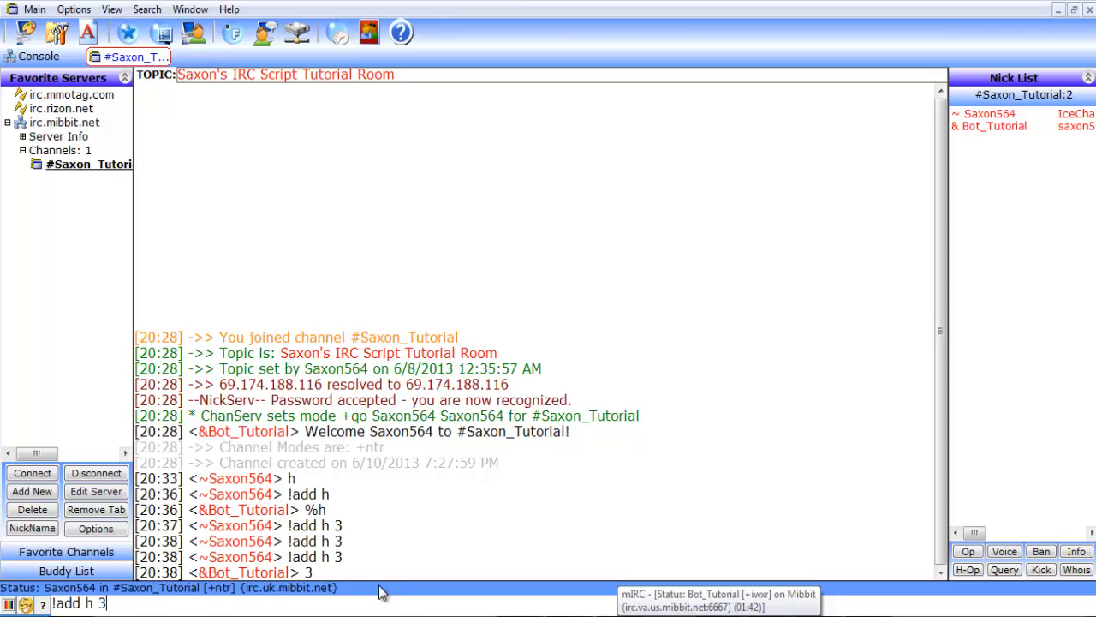
Send '!add h 3' in the channel so the bot replies '3'.
key("Return")
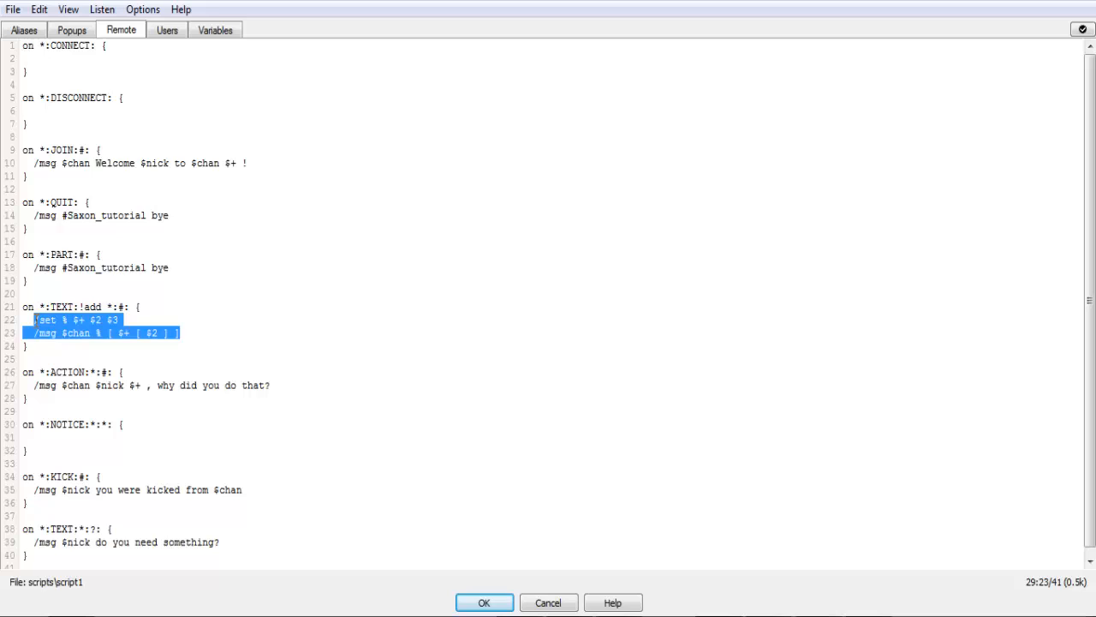
mouse_move(395, 288)
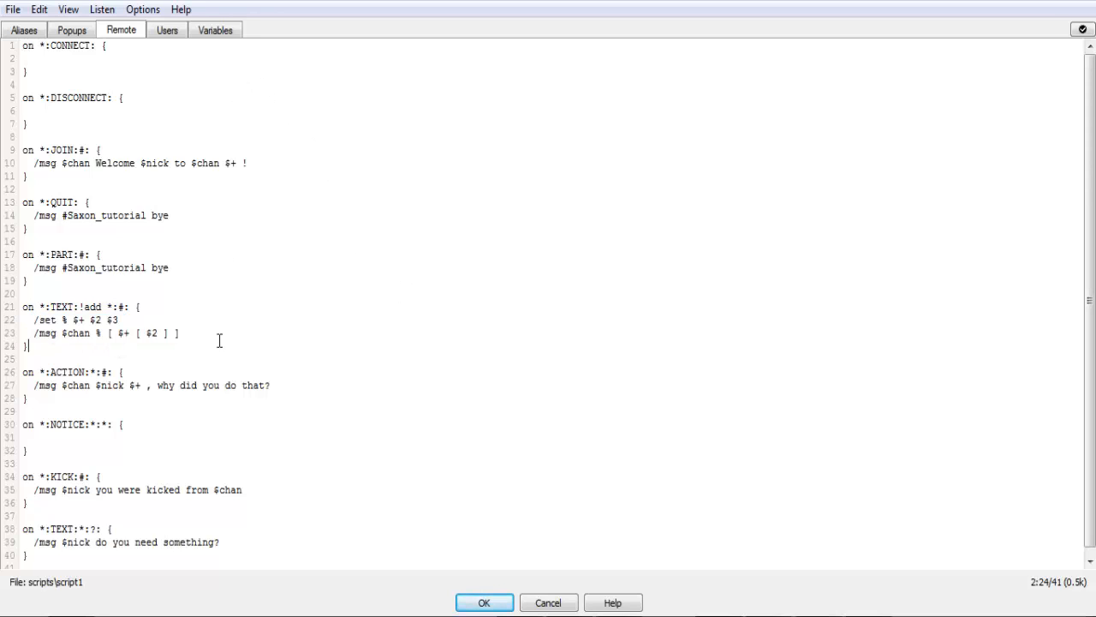
Replace the handler body with '/set %Set' and delete the !add trigger word.
left_click_drag(73, 319, 180, 333)
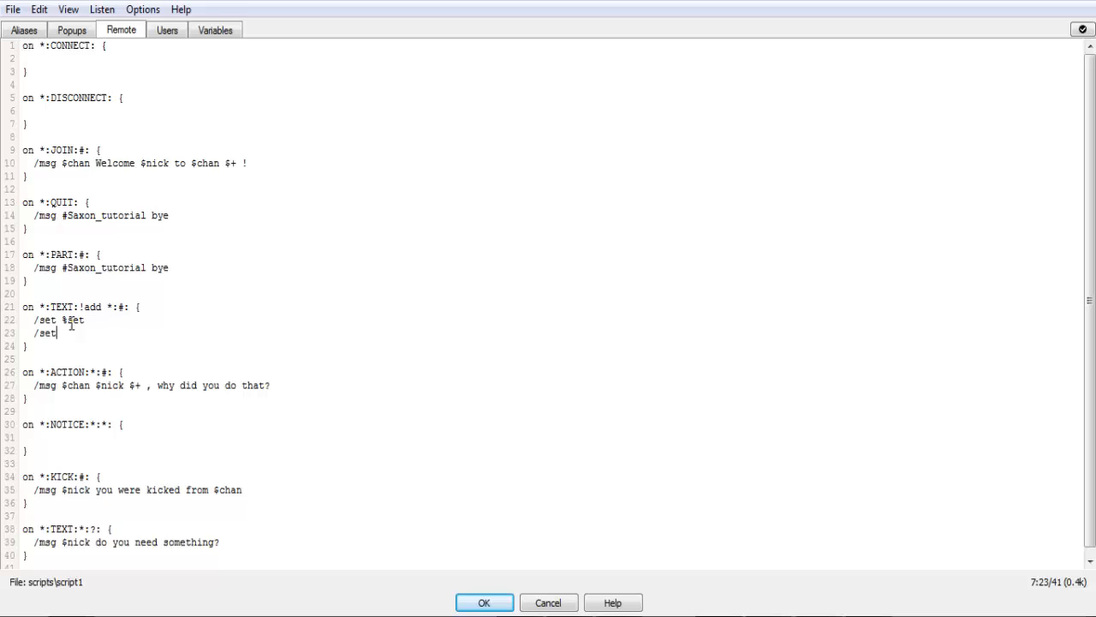
type("%")
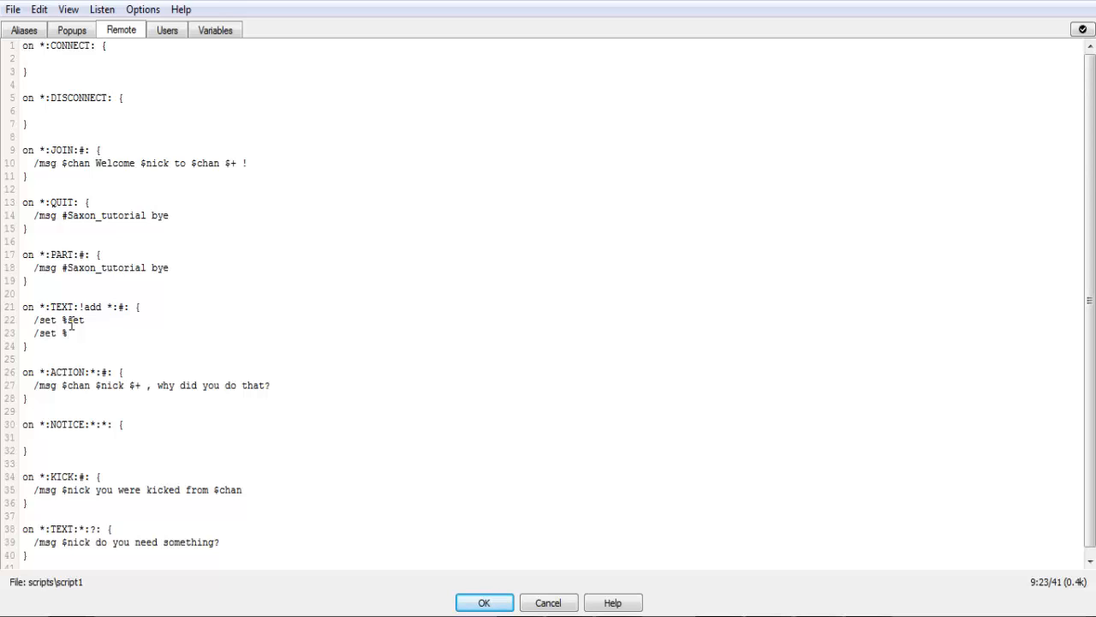
type("Set")
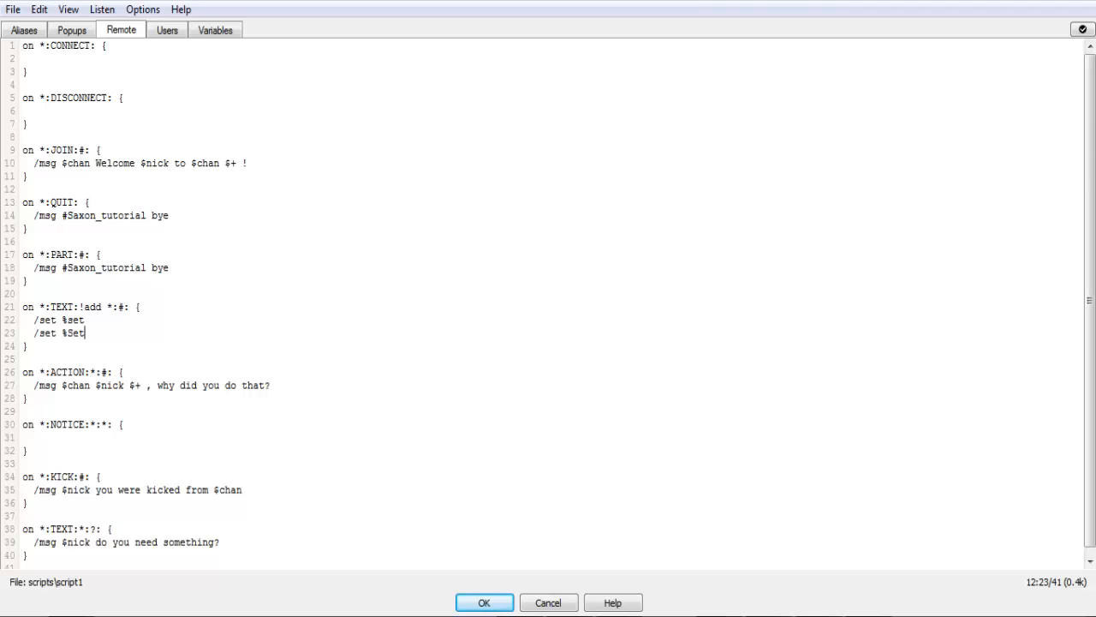
double_click(88, 306)
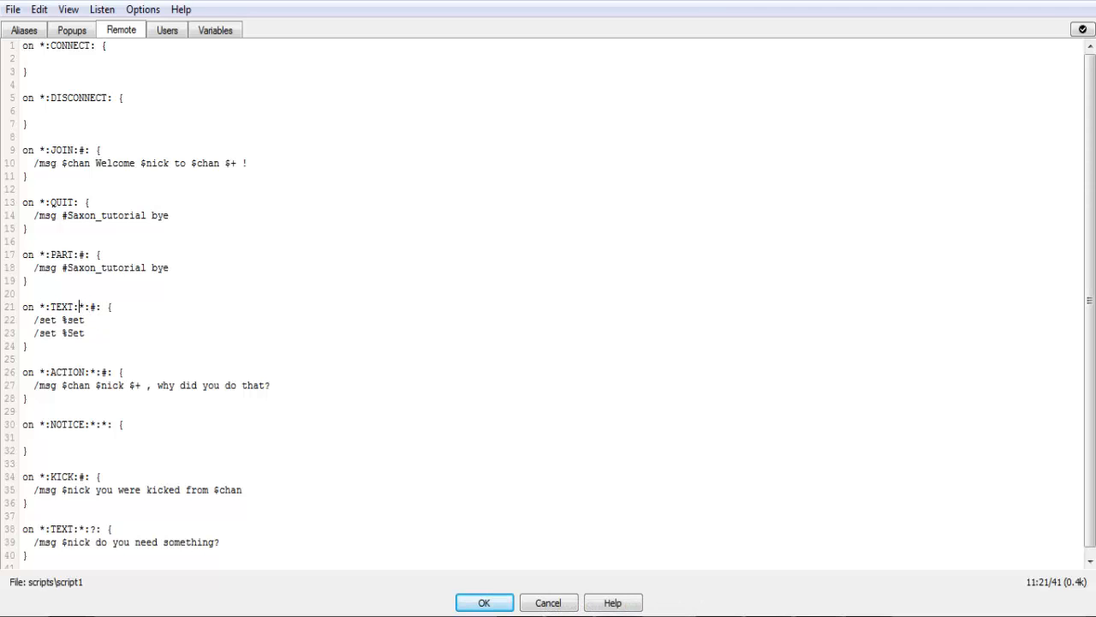
left_click(484, 602)
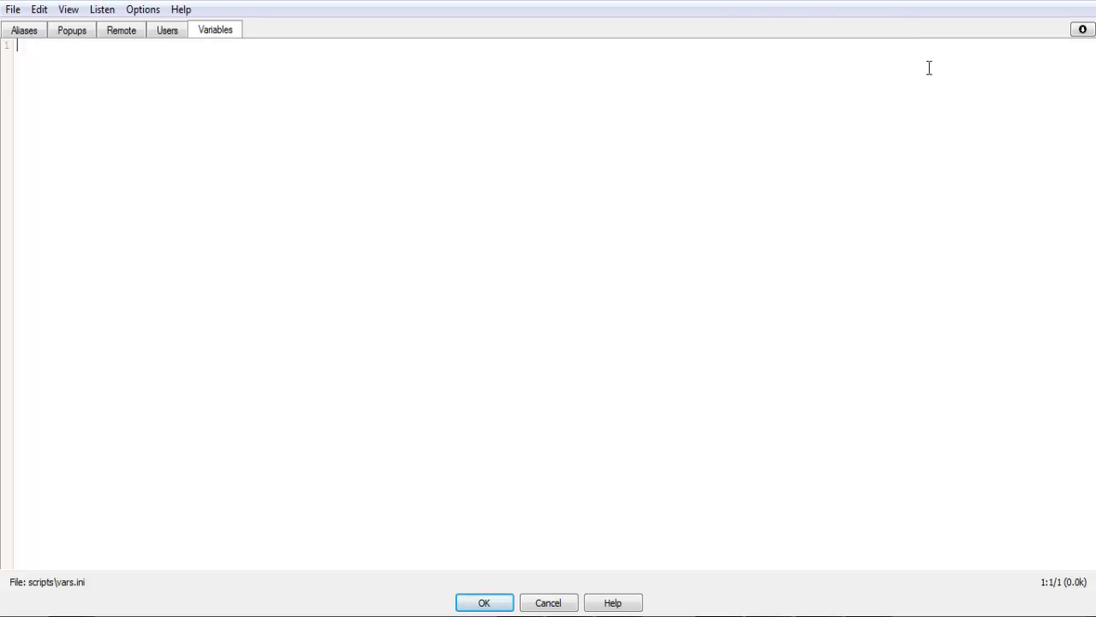
left_click(167, 30)
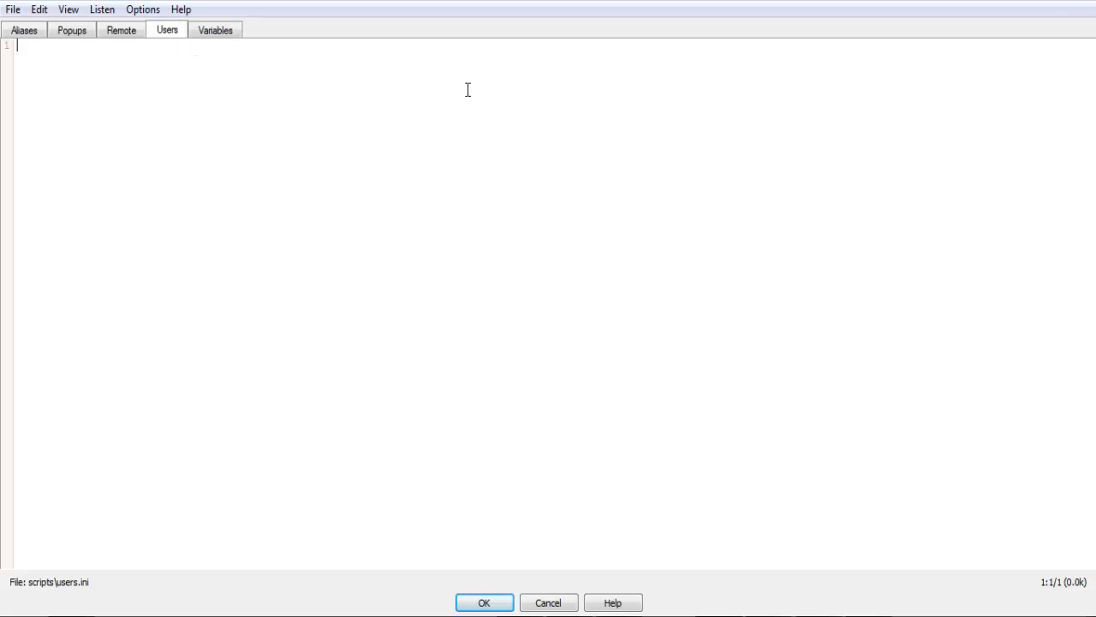
left_click(120, 30)
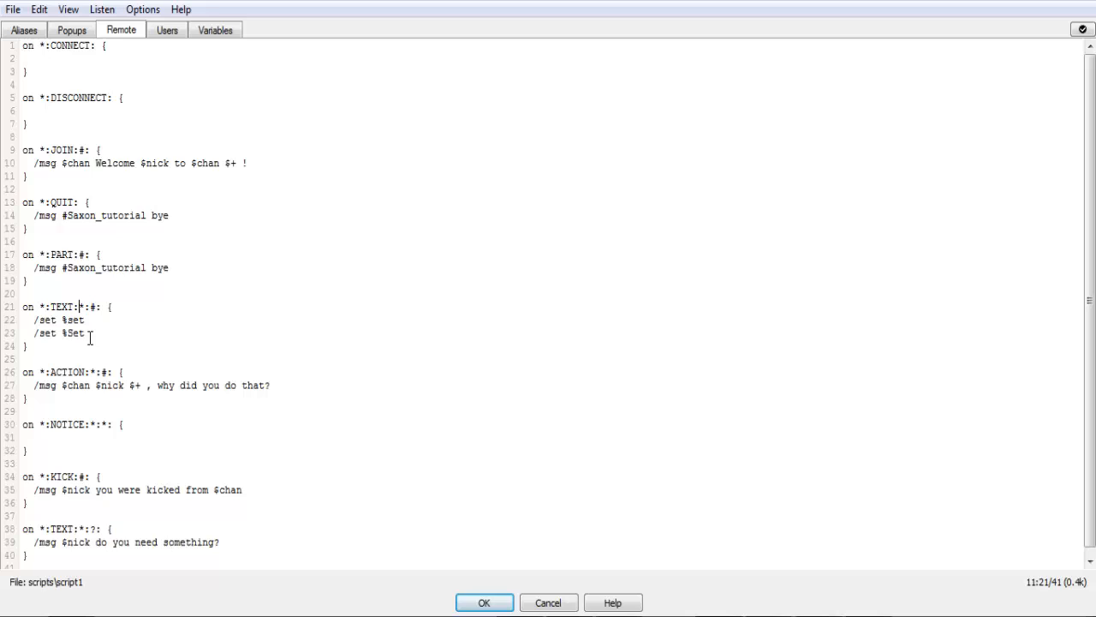
double_click(73, 333)
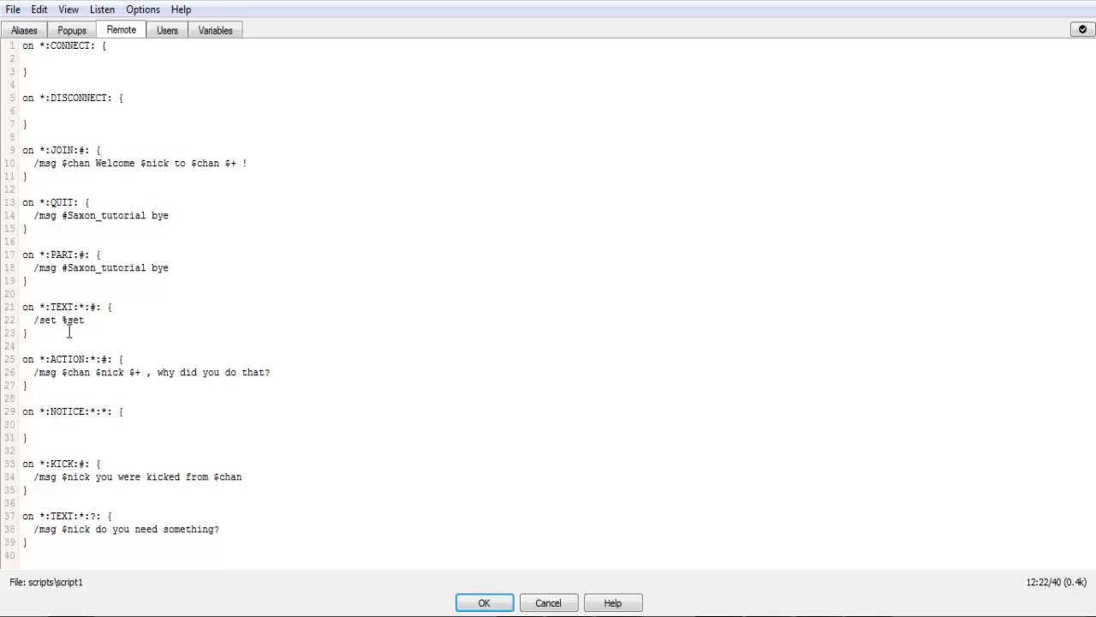
Give %set the value 1, then begin a second '/set %se' line below it.
left_click(84, 319)
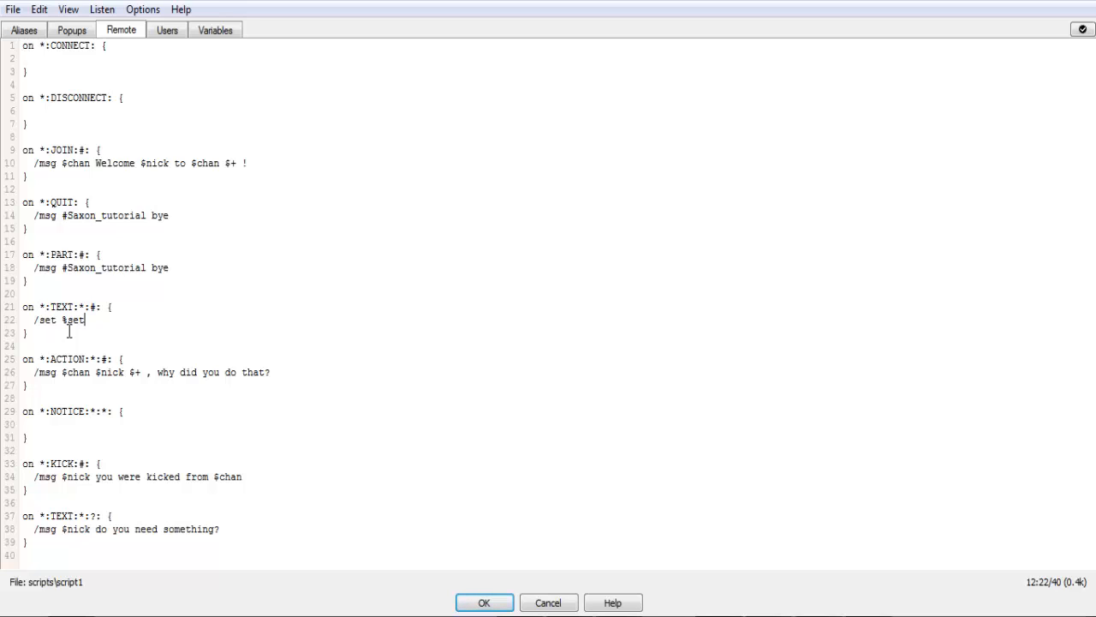
mouse_move(189, 345)
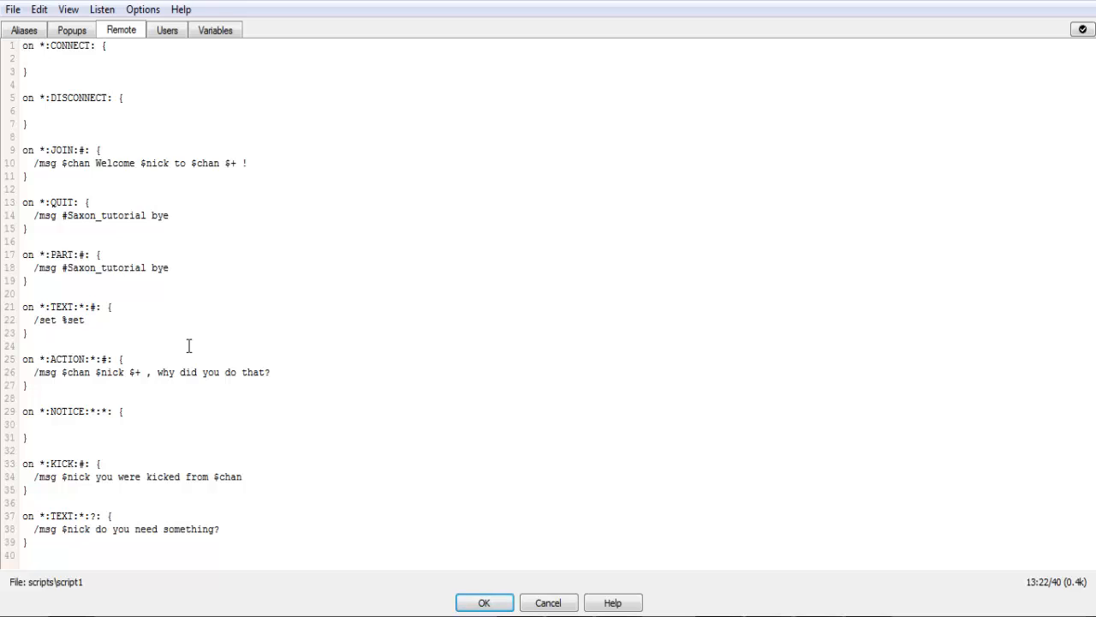
type("1")
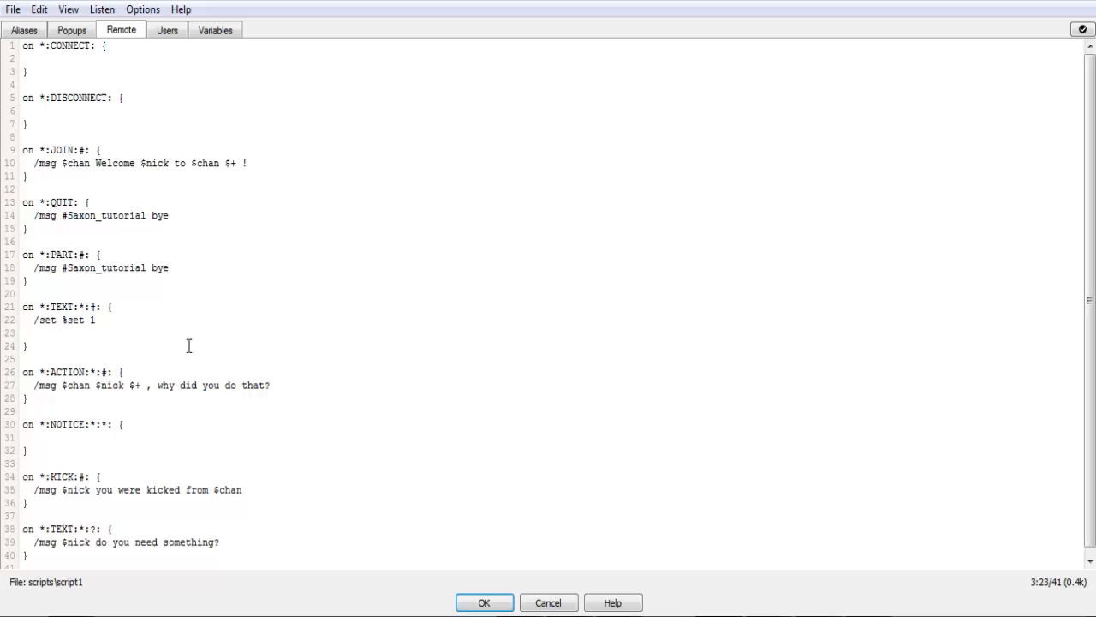
mouse_move(222, 364)
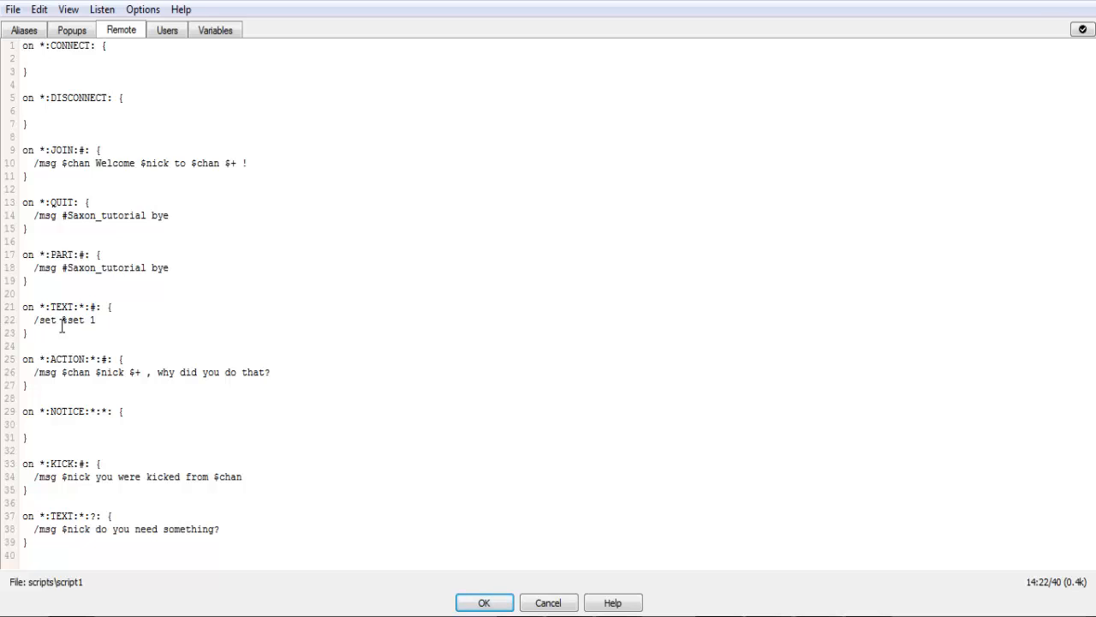
double_click(44, 320)
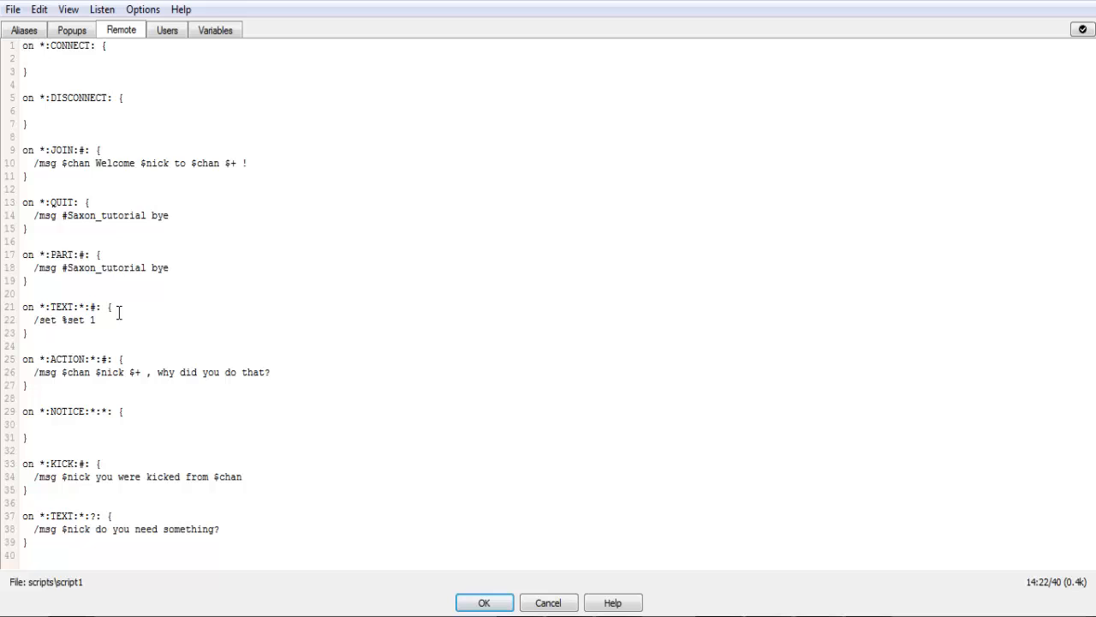
key("Return")
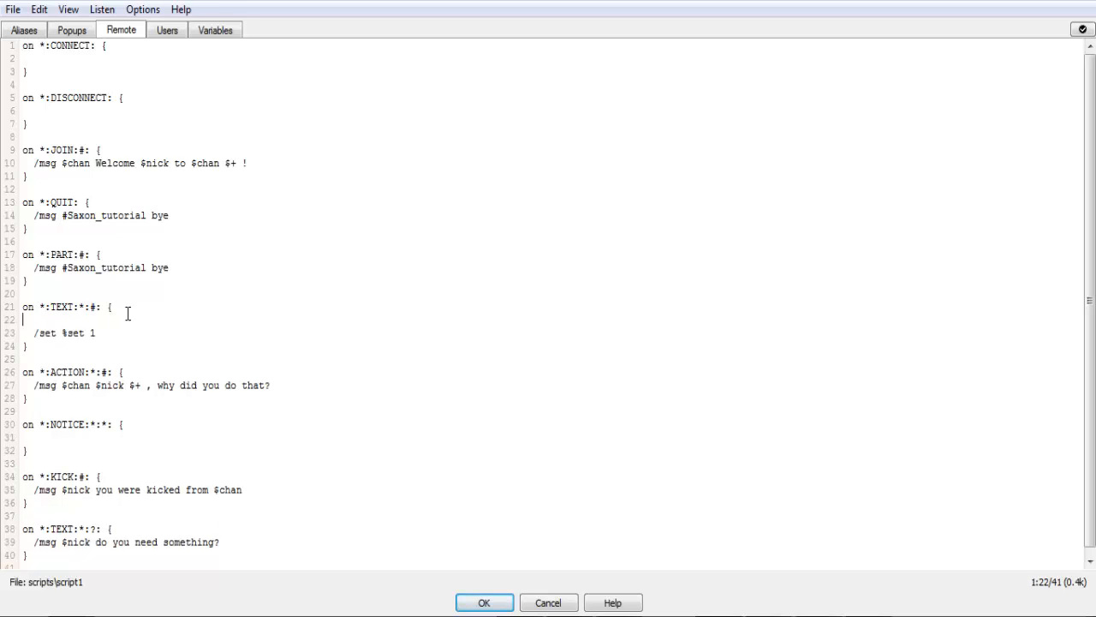
type("/")
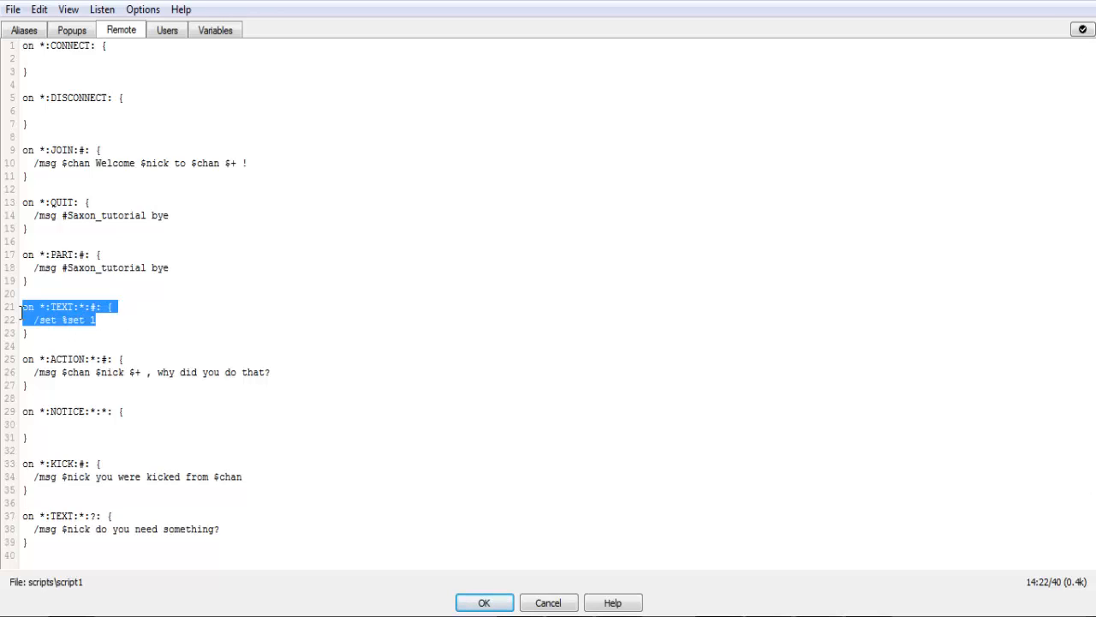
left_click(64, 320)
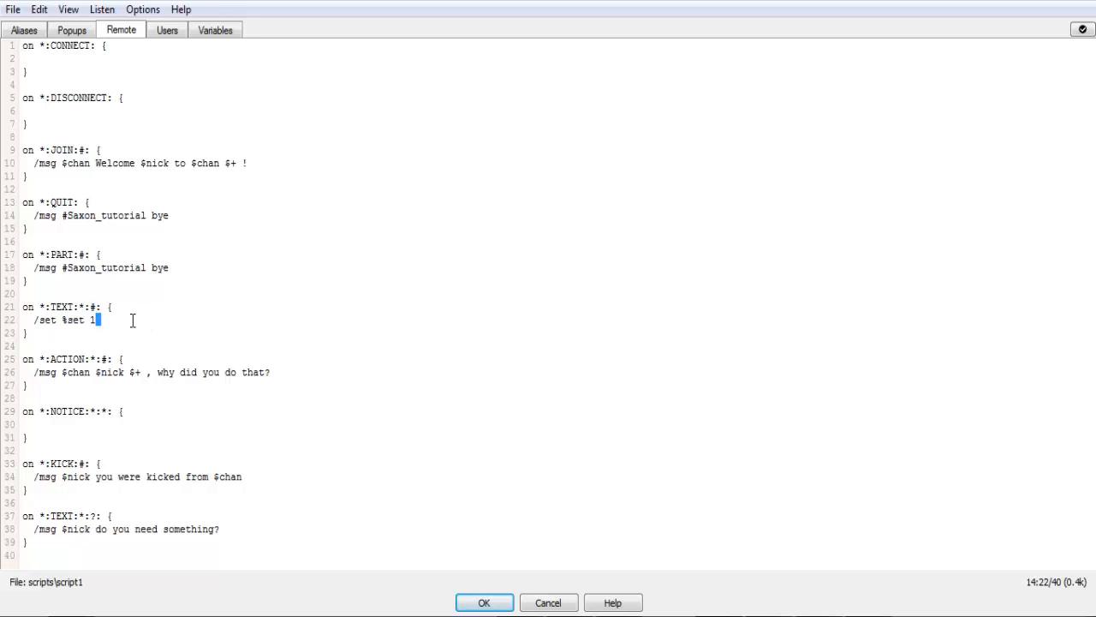
key("Return")
type("/set")
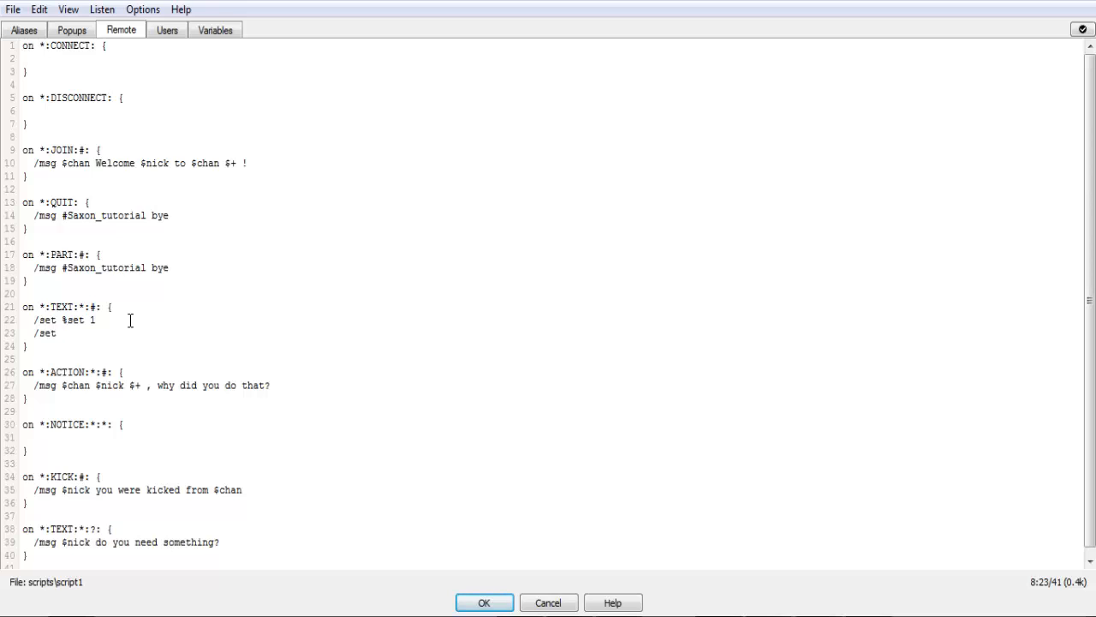
type("%set")
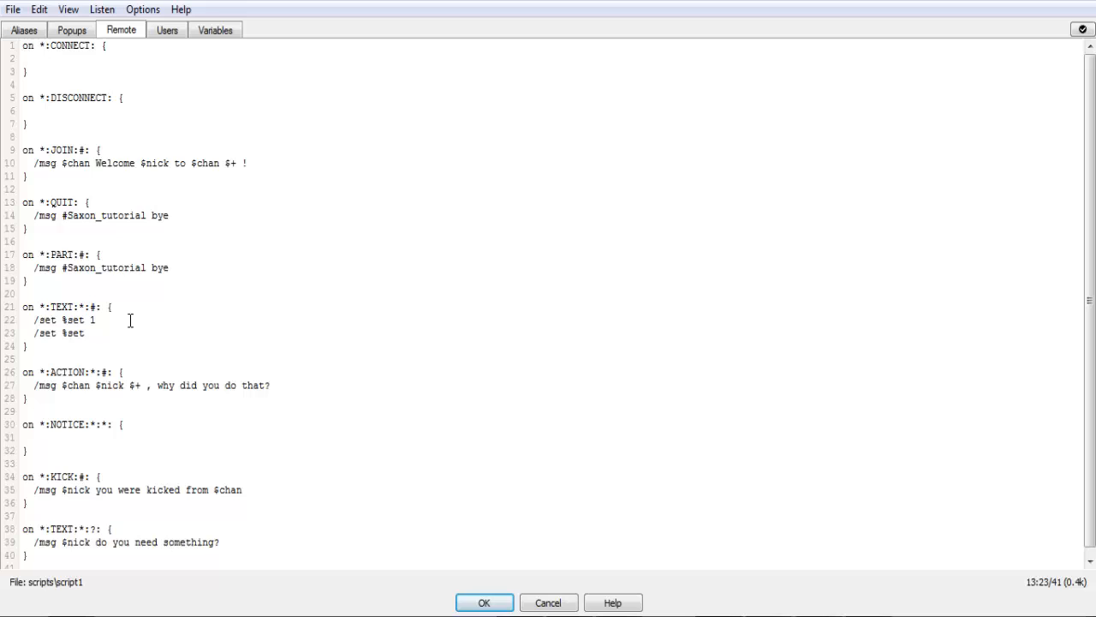
Delete the second '/set %set h' line, leaving a single /set %set.
type("h")
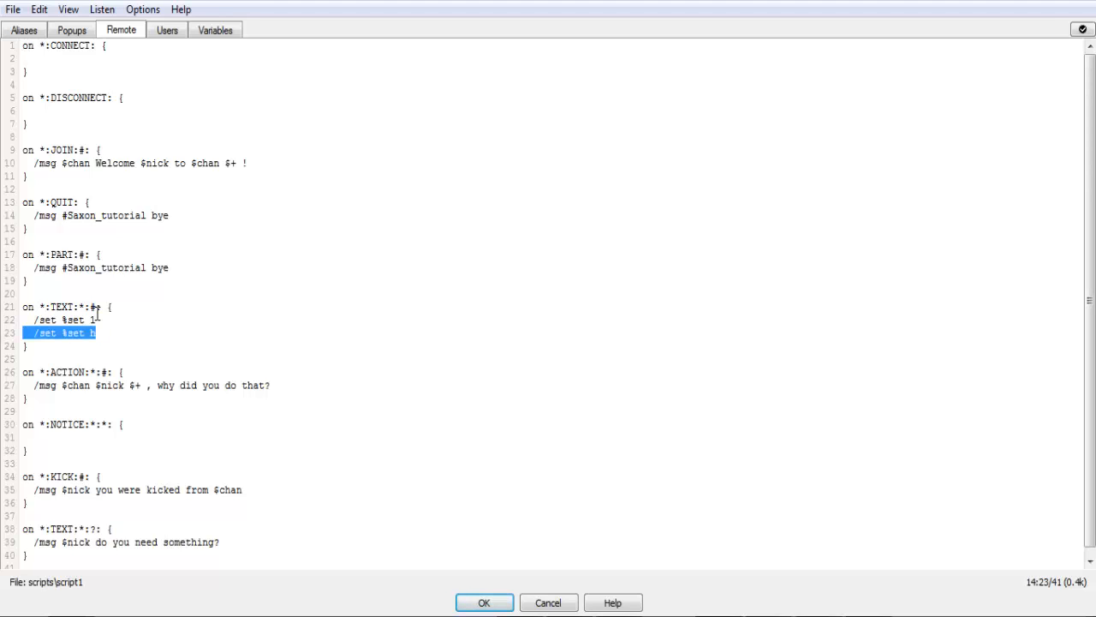
key("Delete")
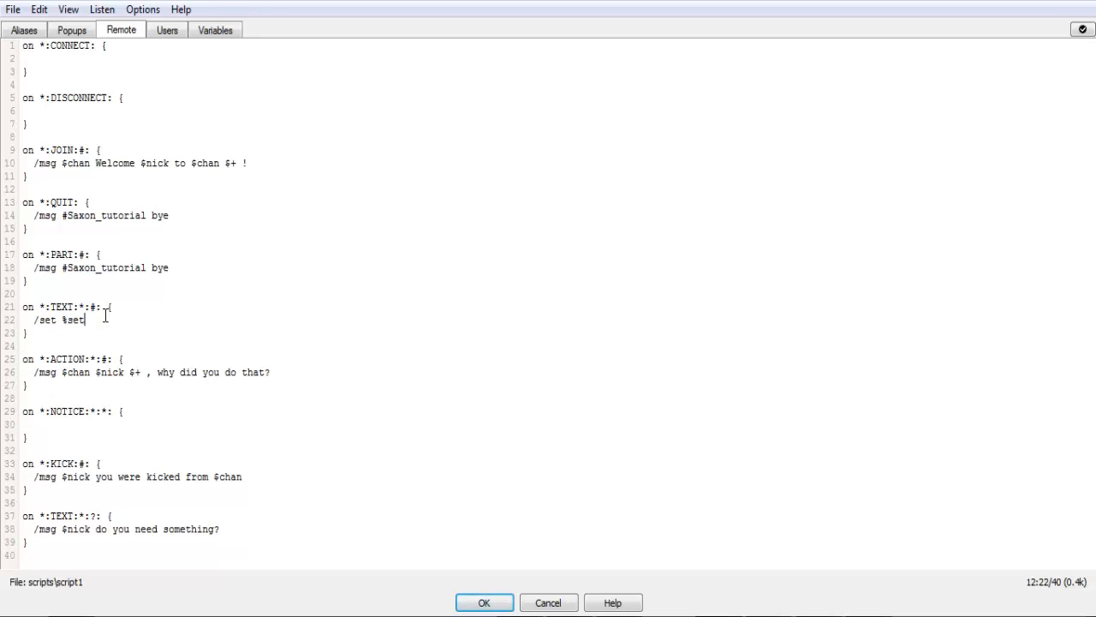
Replace the '.script' attempt with the start of the nick expression '[ $+ [ $nick'.
type(".")
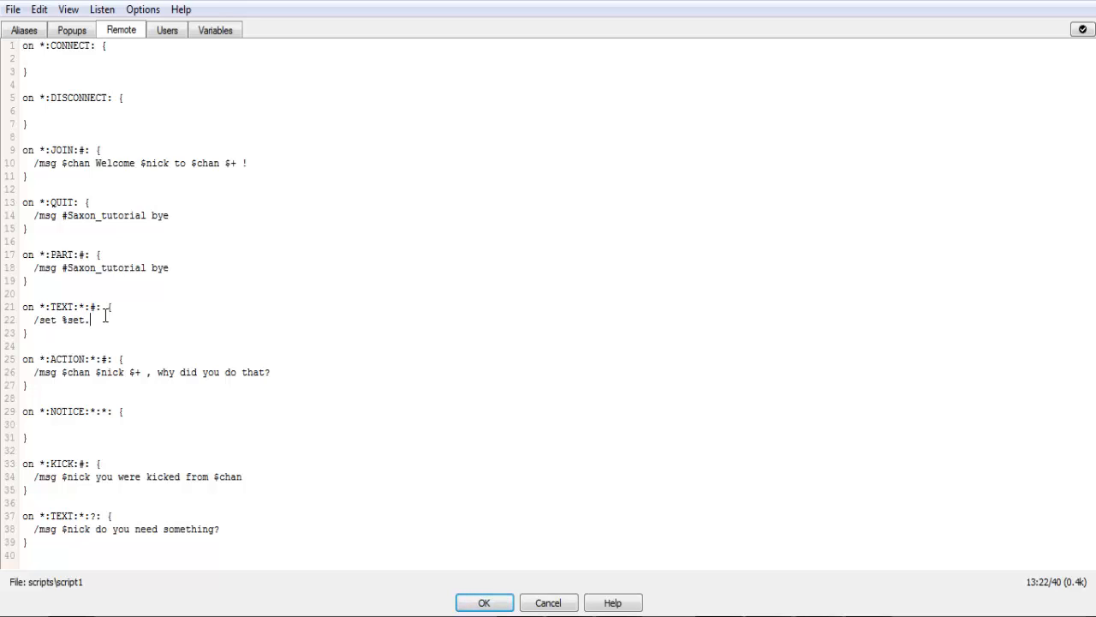
type("script")
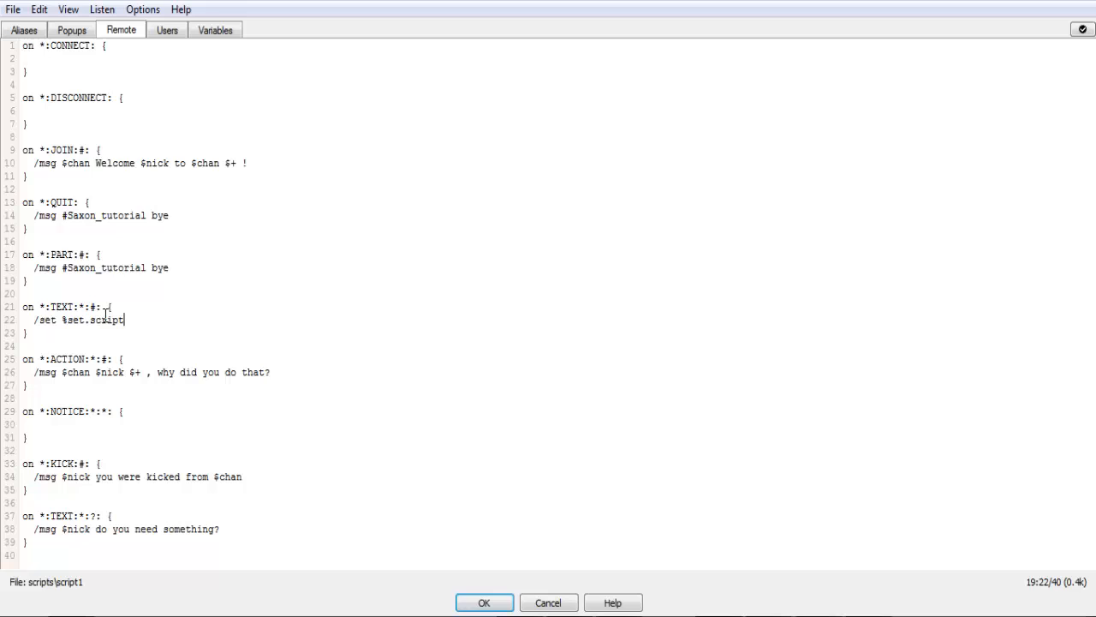
key("BackSpace")
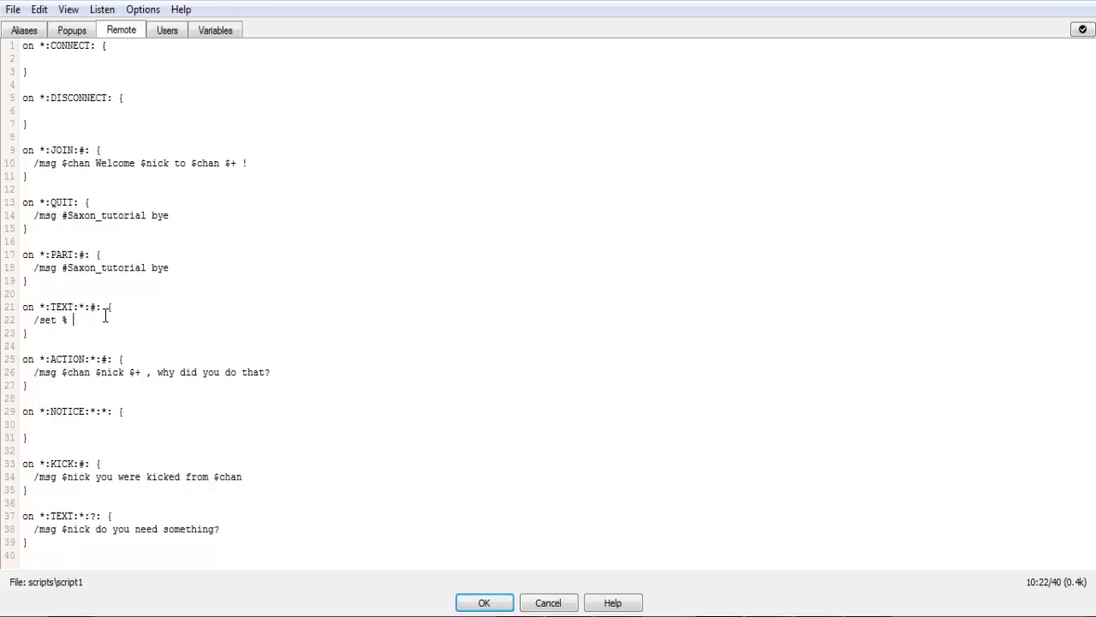
type("[")
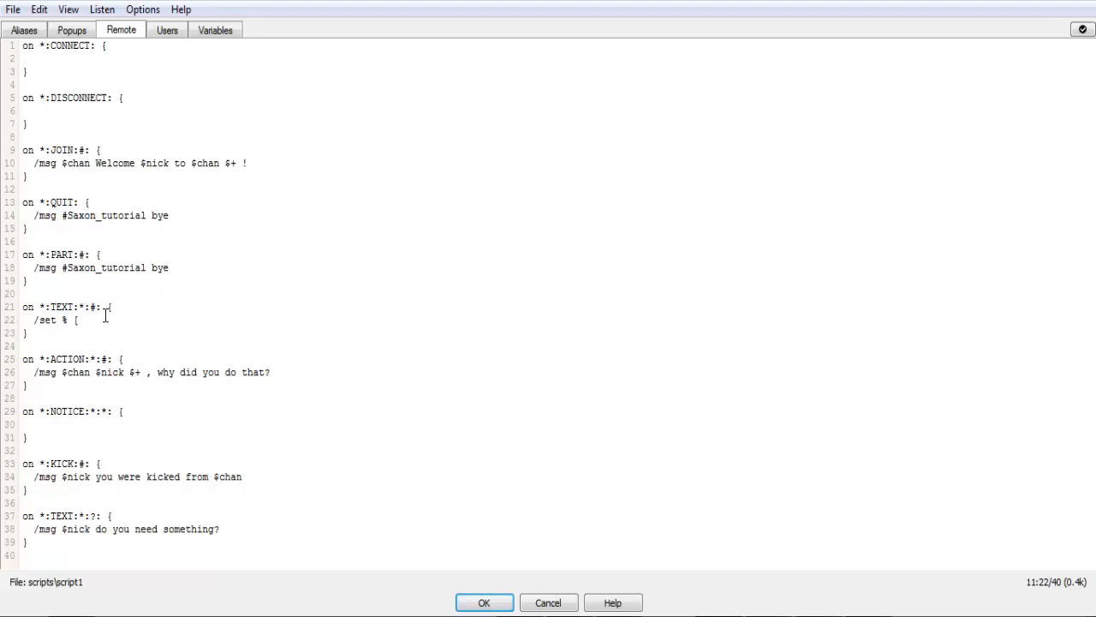
type("$+ [ $")
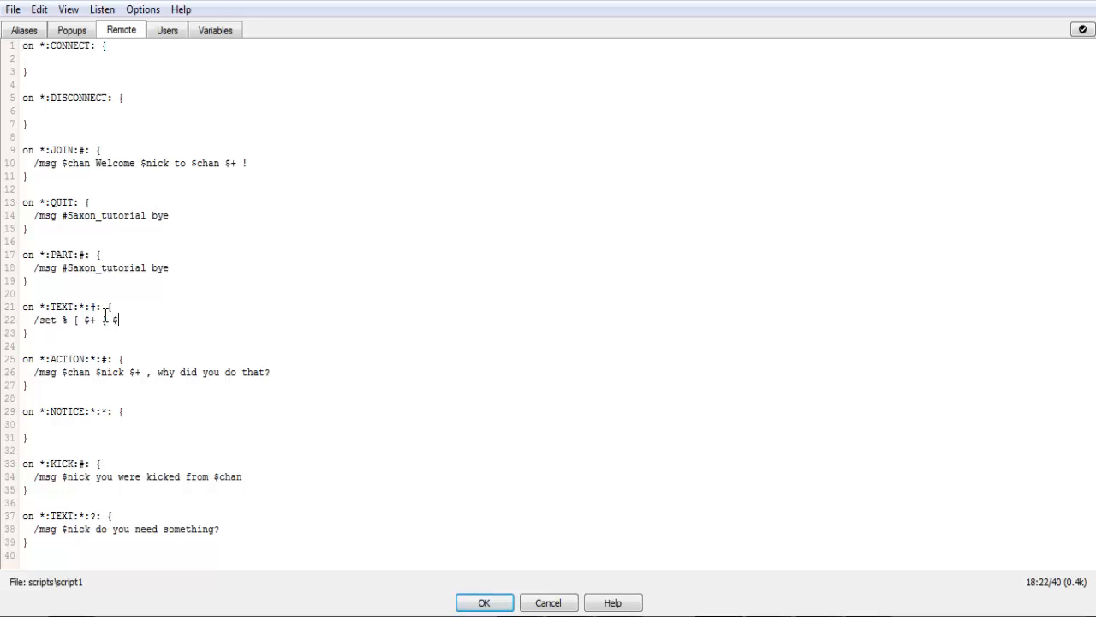
type("nick")
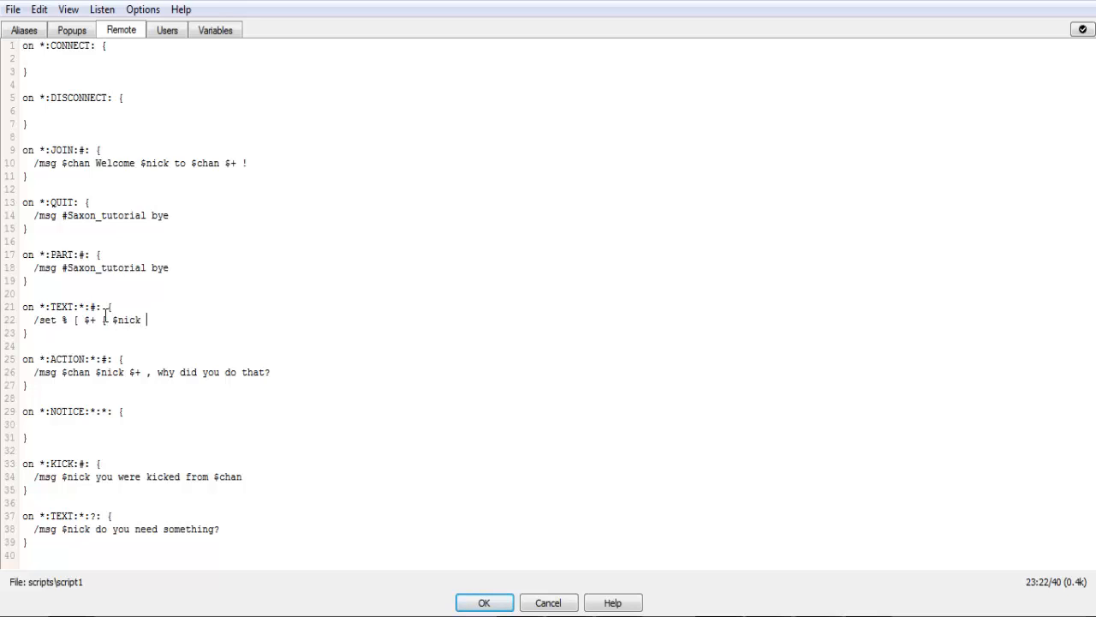
Close the expression with '] $+]' and append '.script.var' to line 22.
type("]")
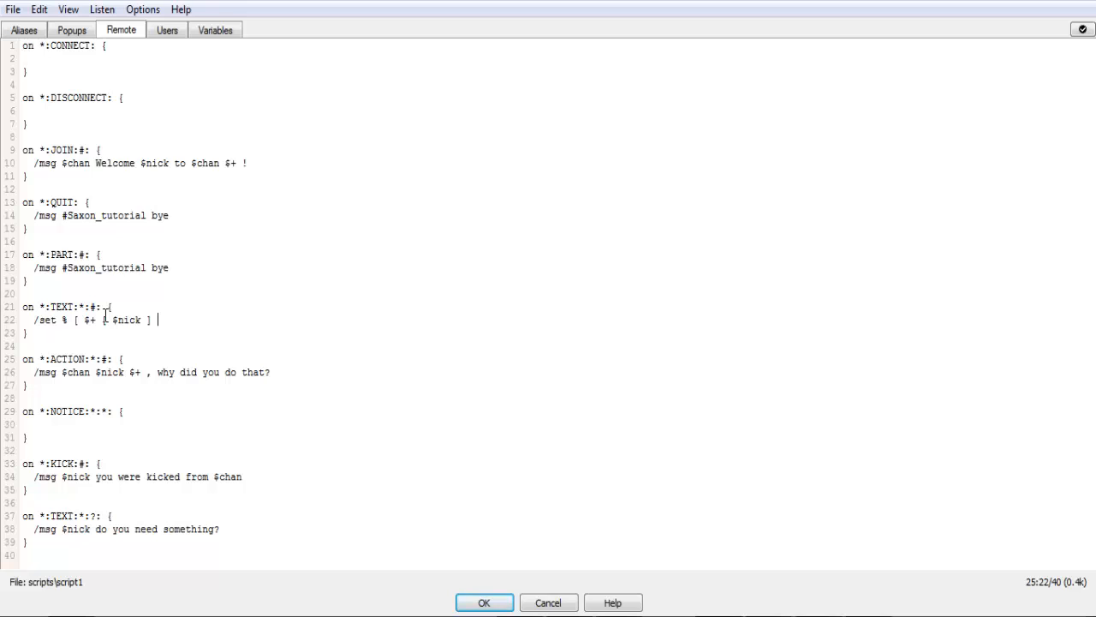
type("$+")
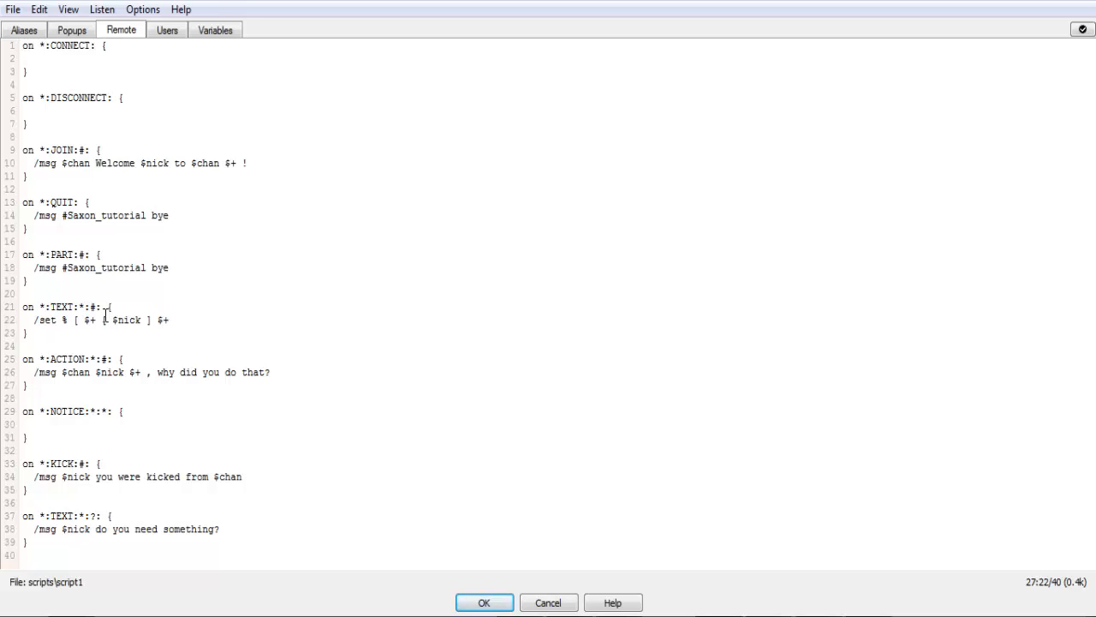
type("]")
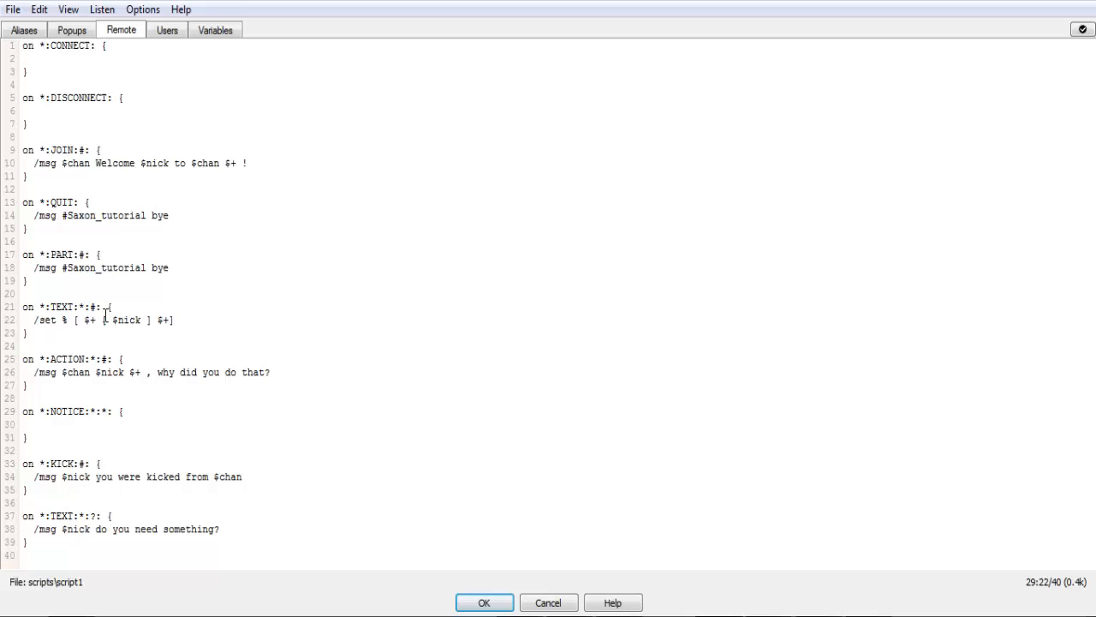
type(".s")
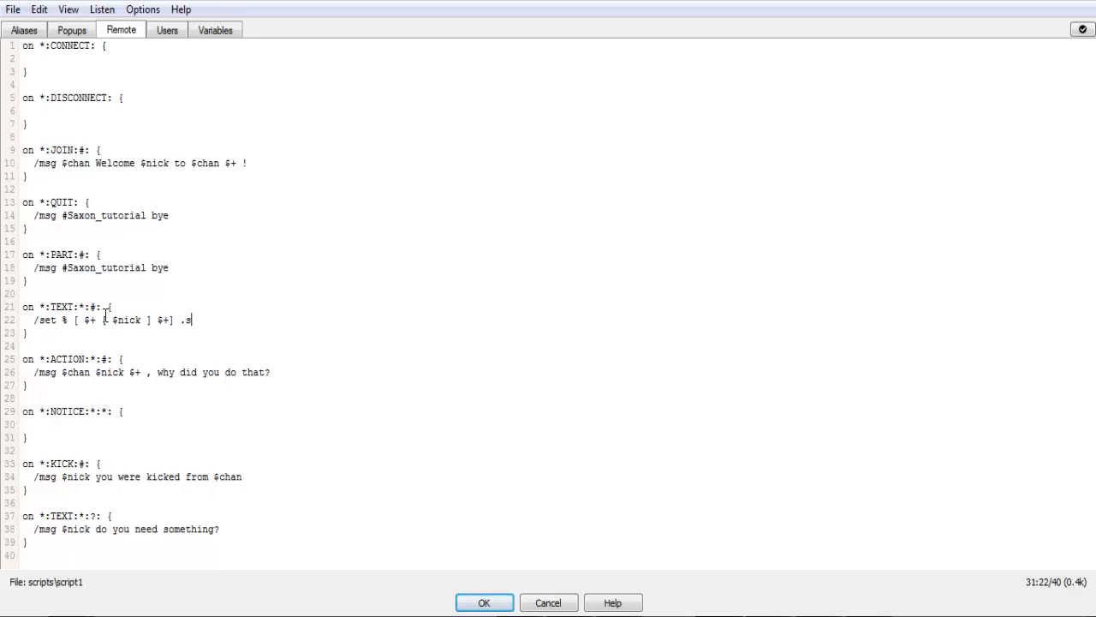
type("cript")
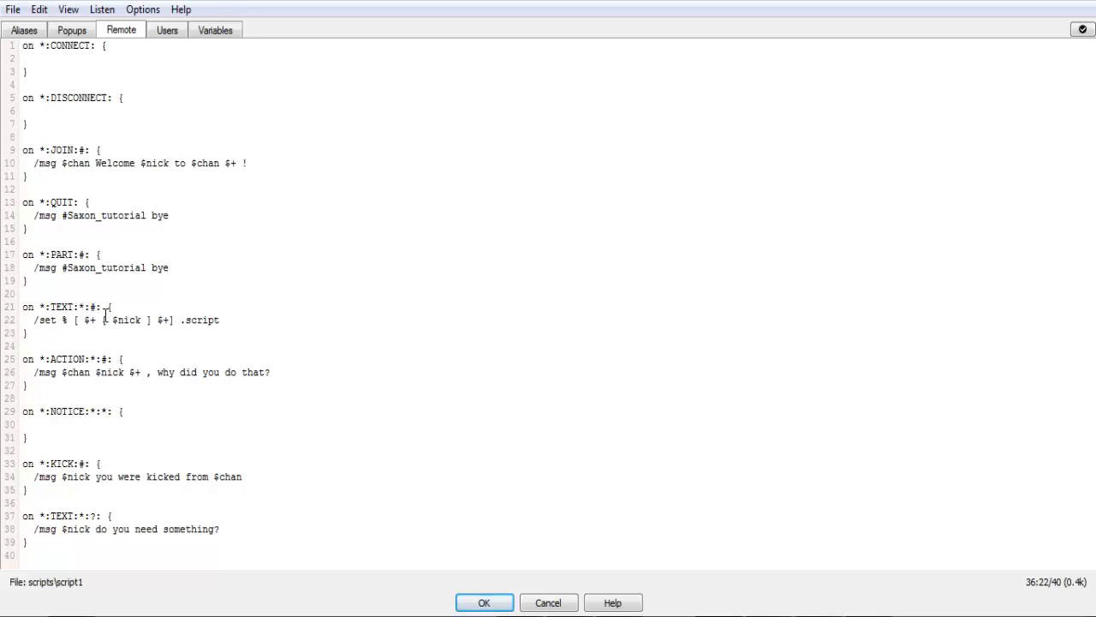
type(".a")
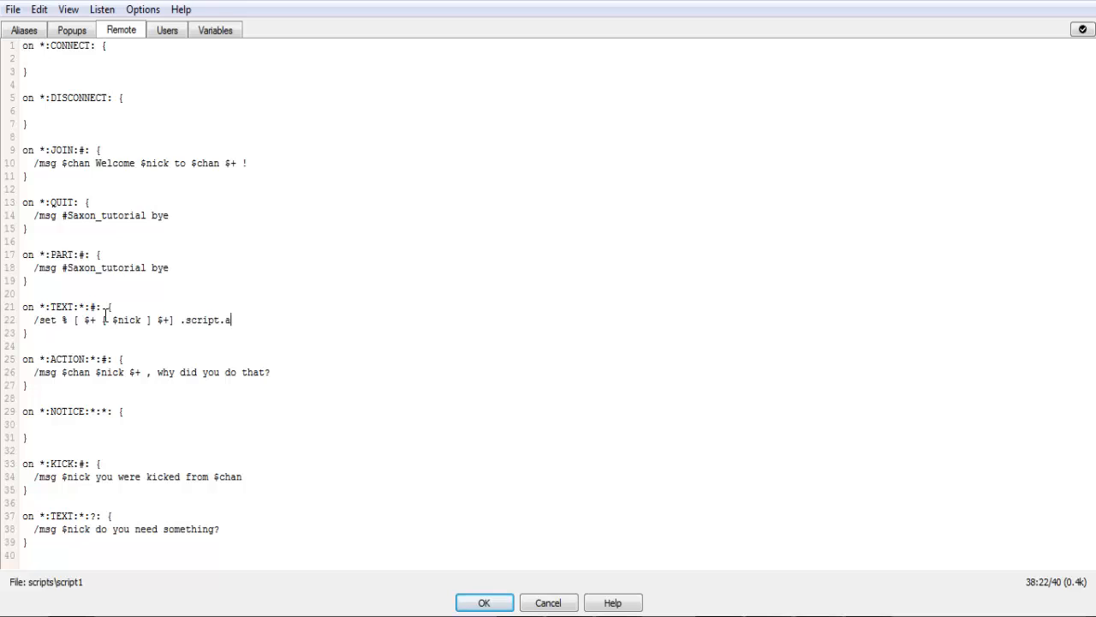
type("var")
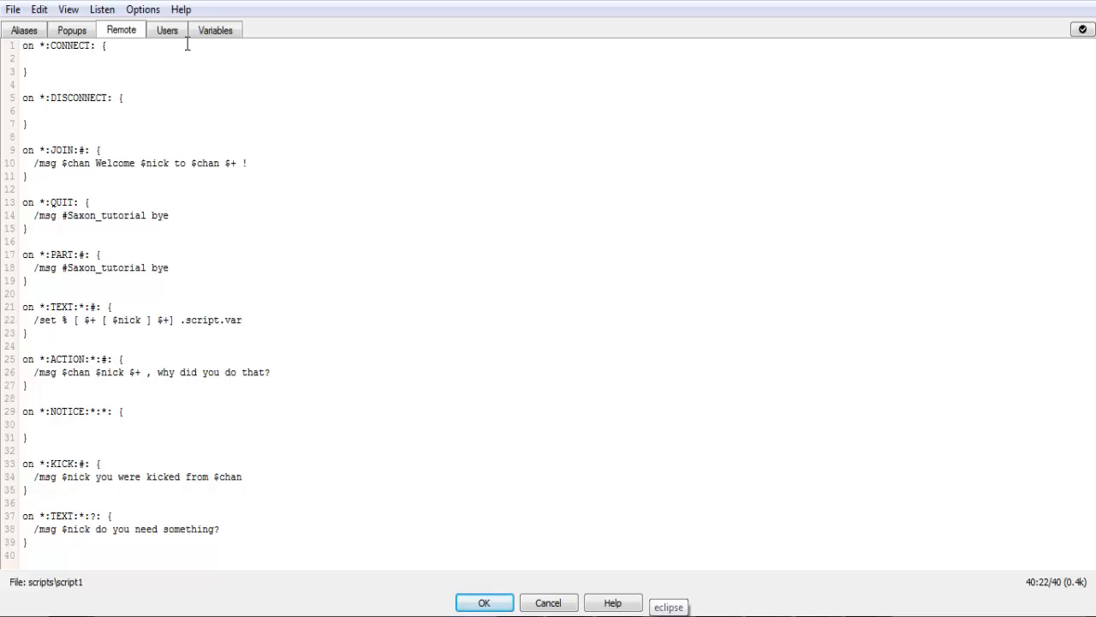
Inspect the stored variable in the Variables tab, then return to the Remote script.
left_click(215, 30)
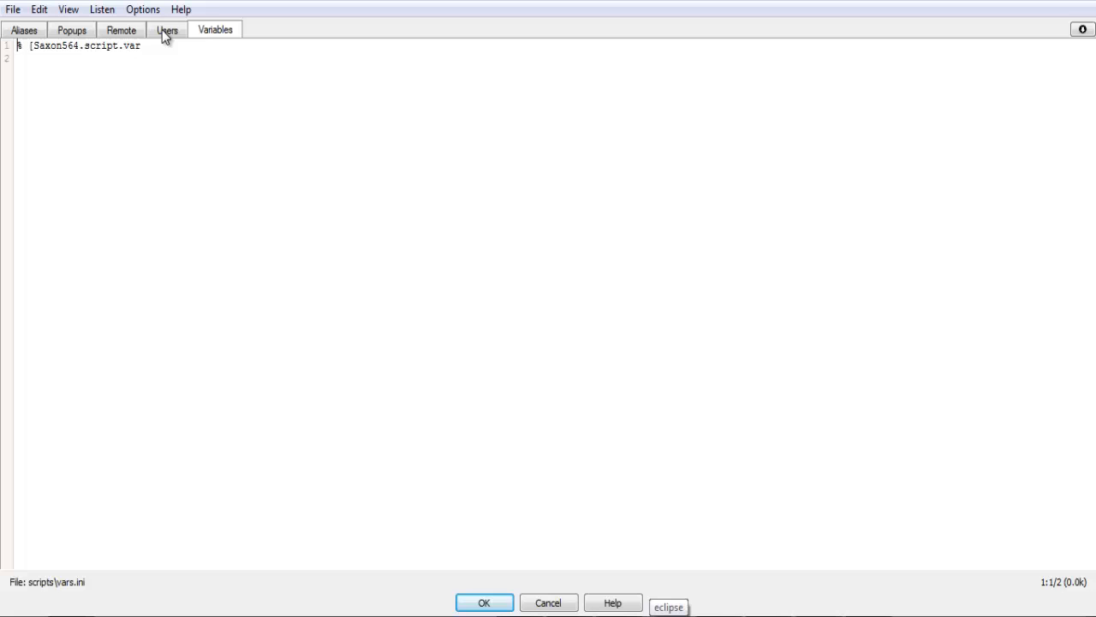
left_click(121, 30)
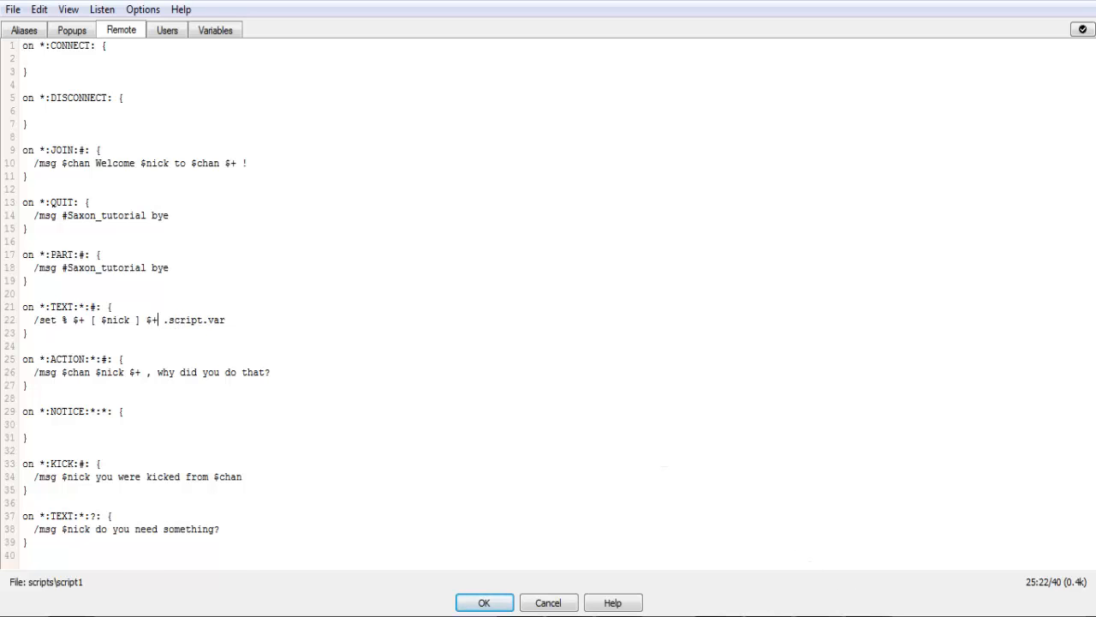
Delete both stored %Saxon564.script.var entries from the variables file.
left_click(484, 602)
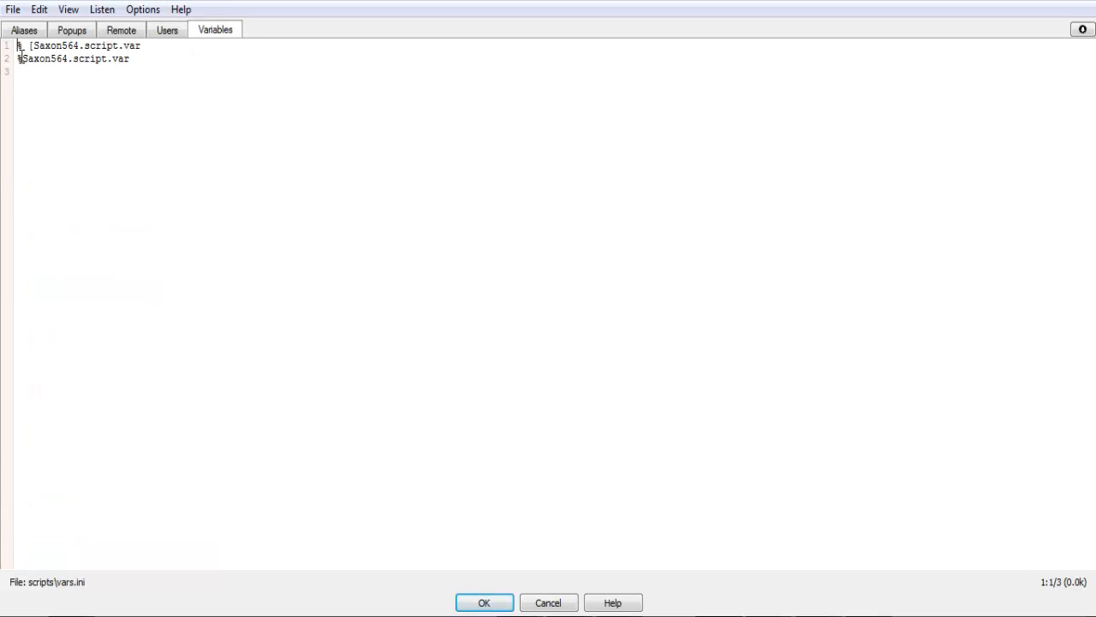
double_click(47, 58)
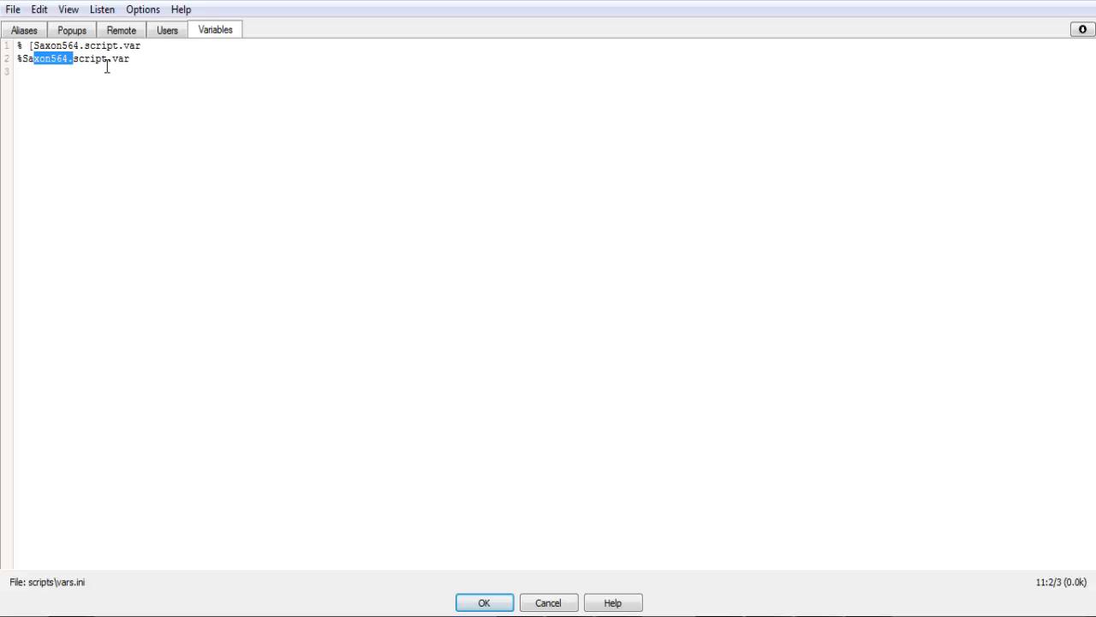
double_click(120, 59)
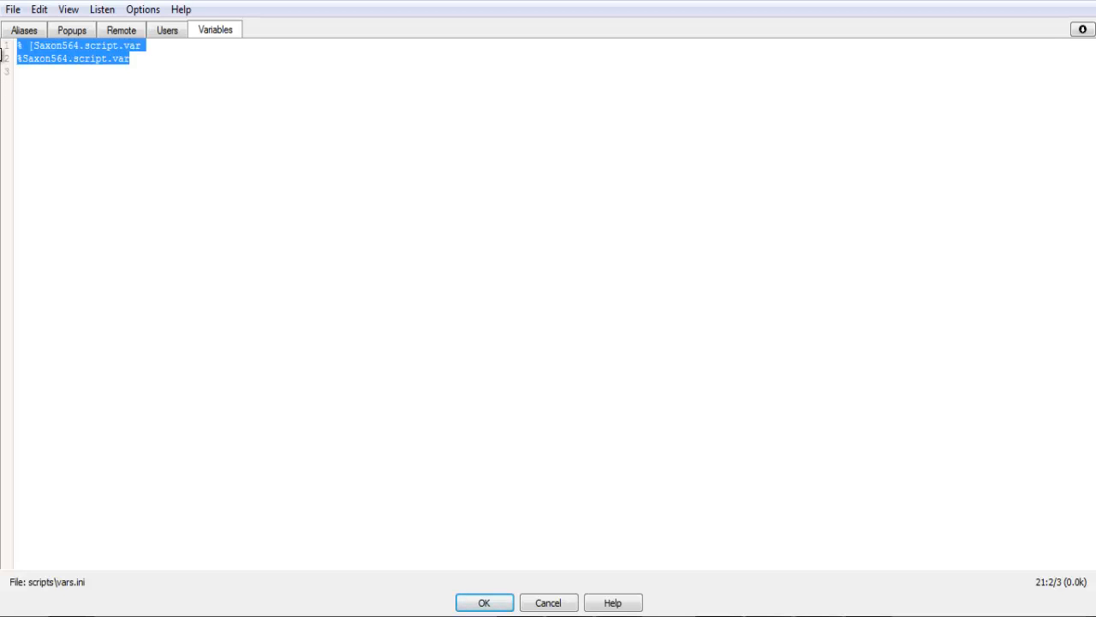
key("Delete")
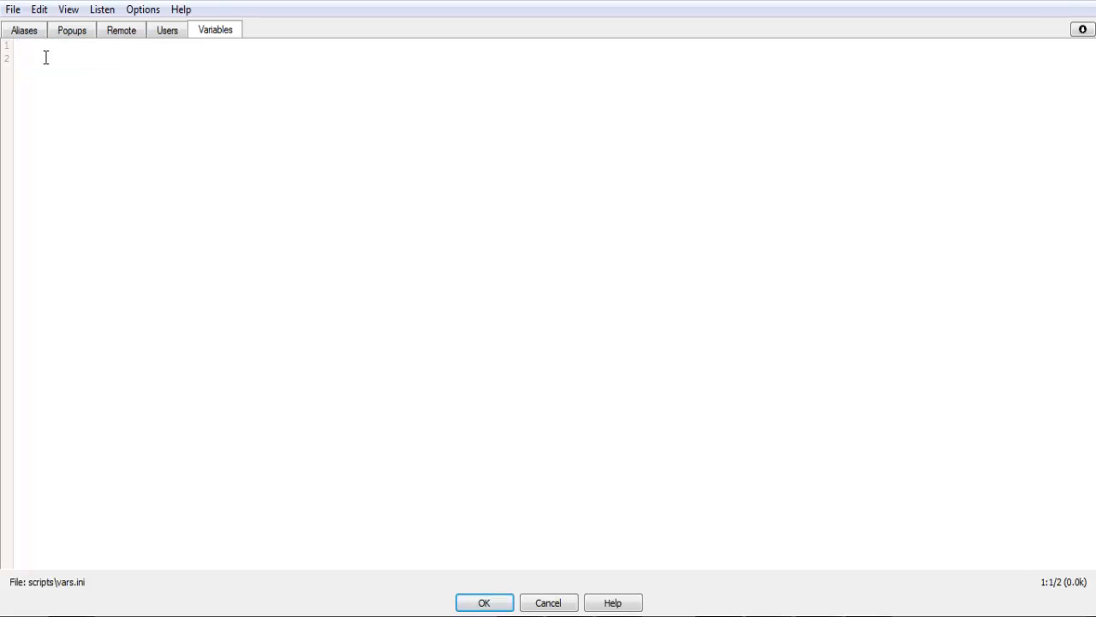
mouse_move(332, 61)
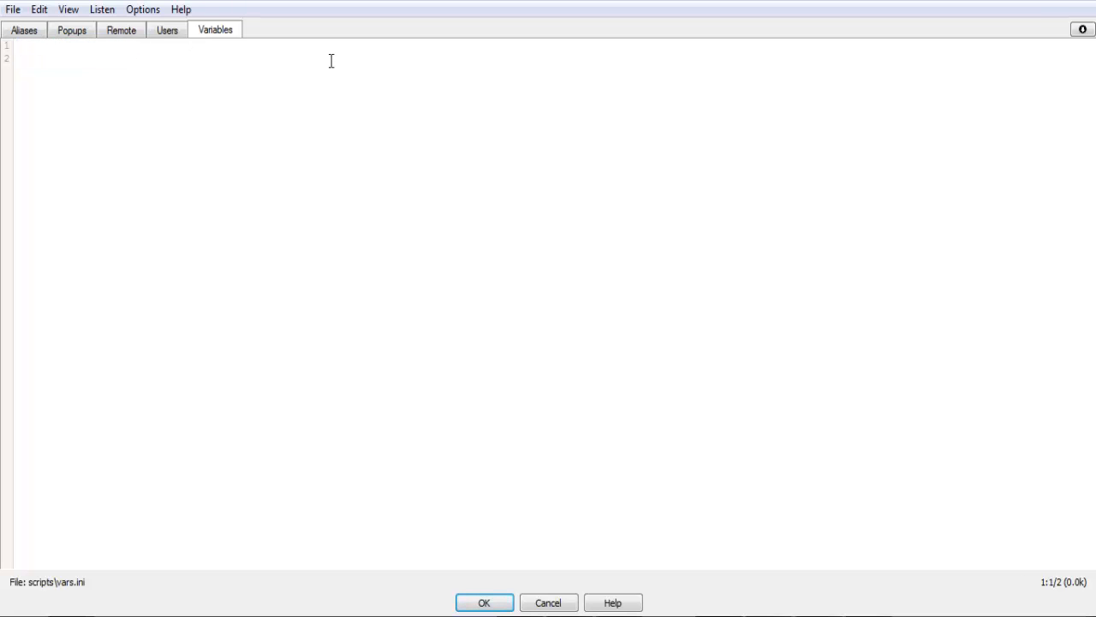
mouse_move(220, 321)
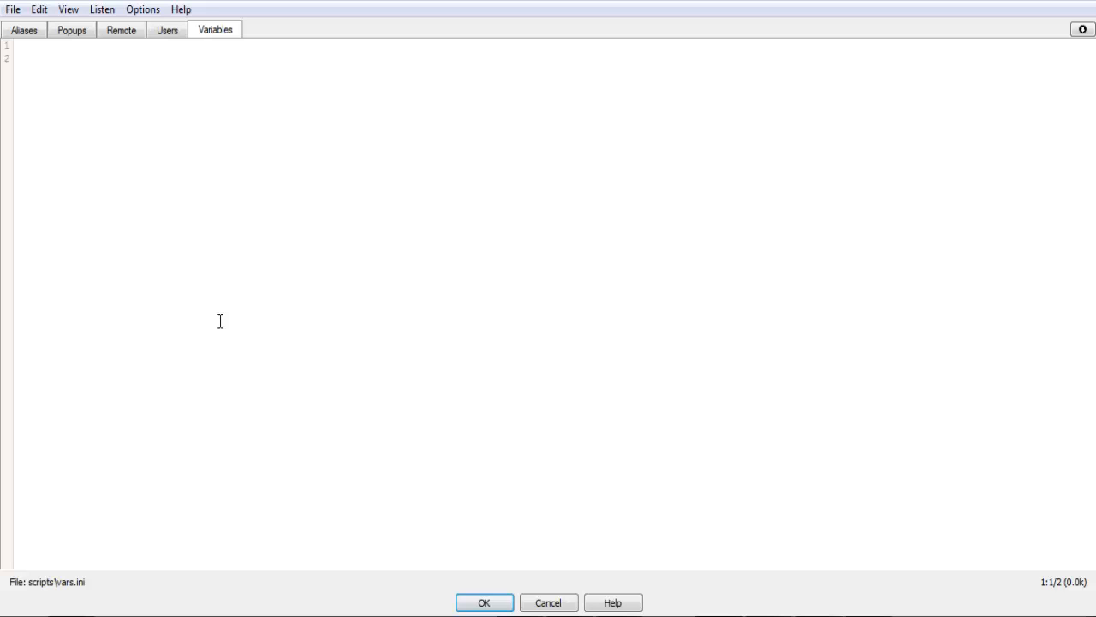
mouse_move(127, 43)
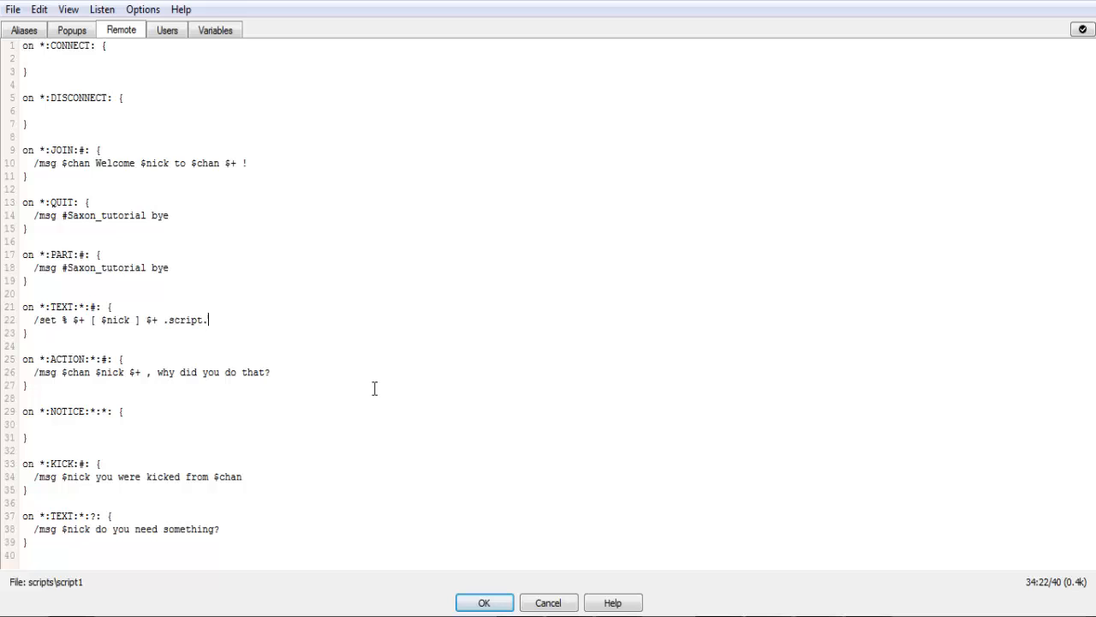
Erase the nick-based expression from line 22, leaving the caret right after '/set %'.
key("BackSpace")
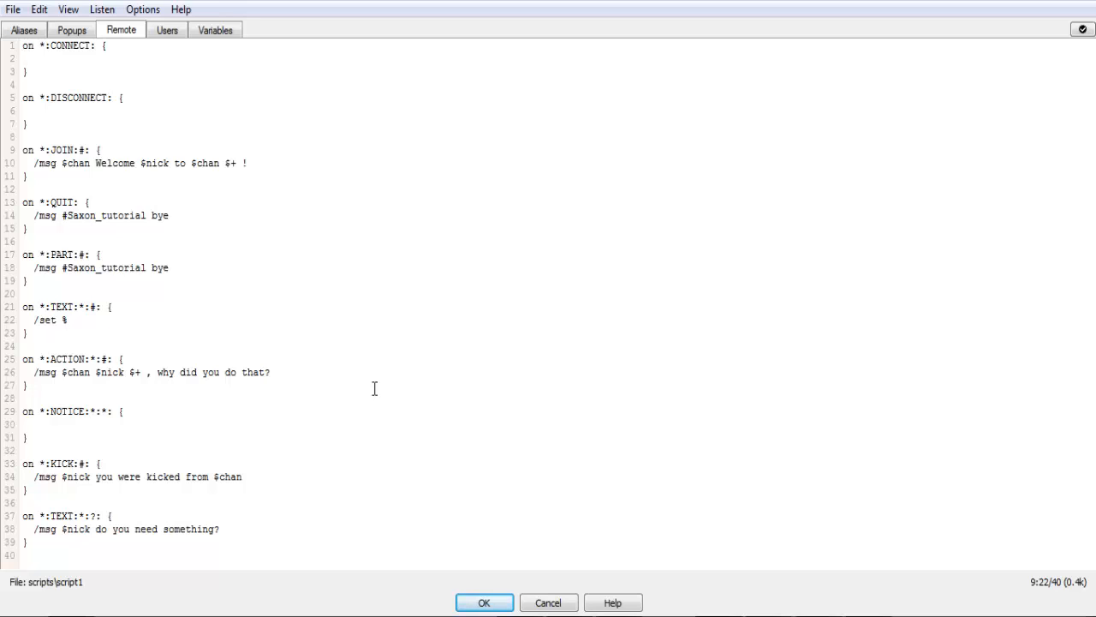
left_click(67, 320)
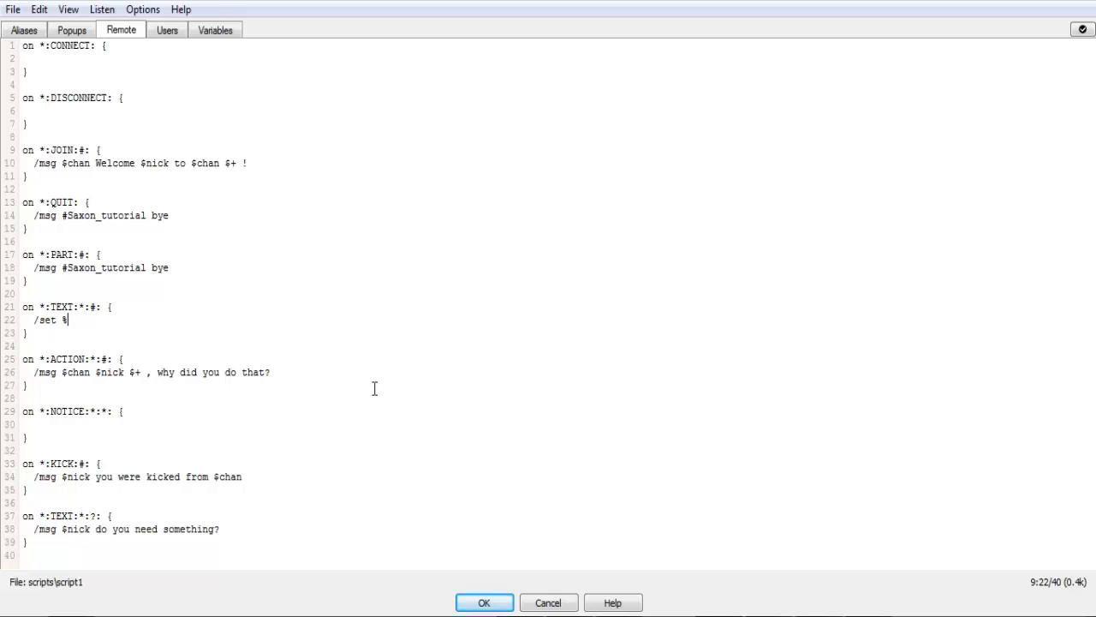
mouse_move(67, 319)
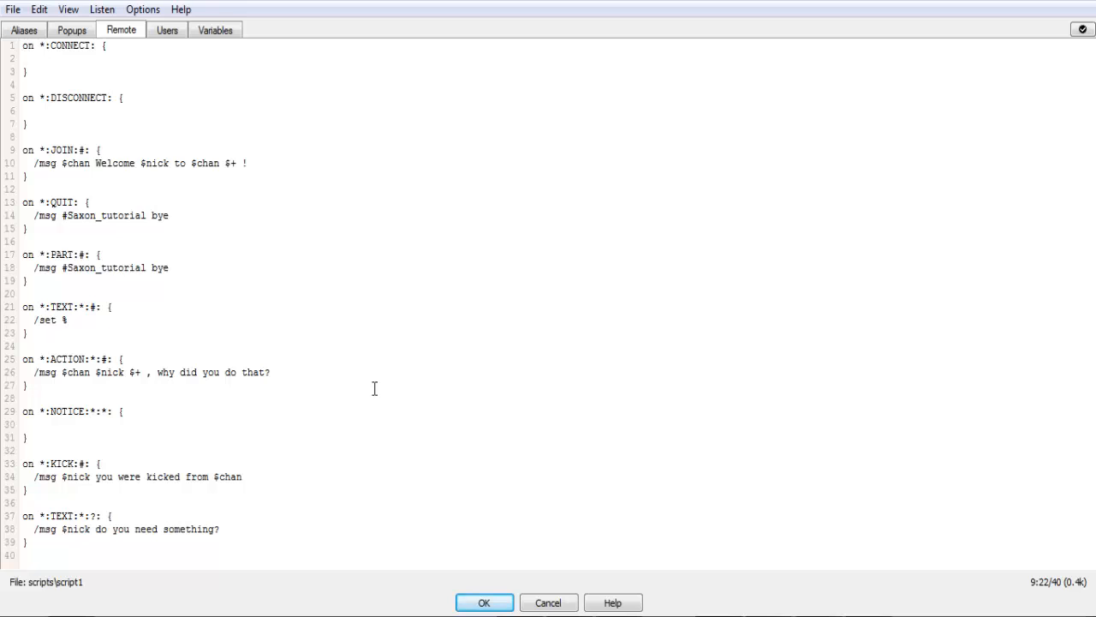
left_click(69, 319)
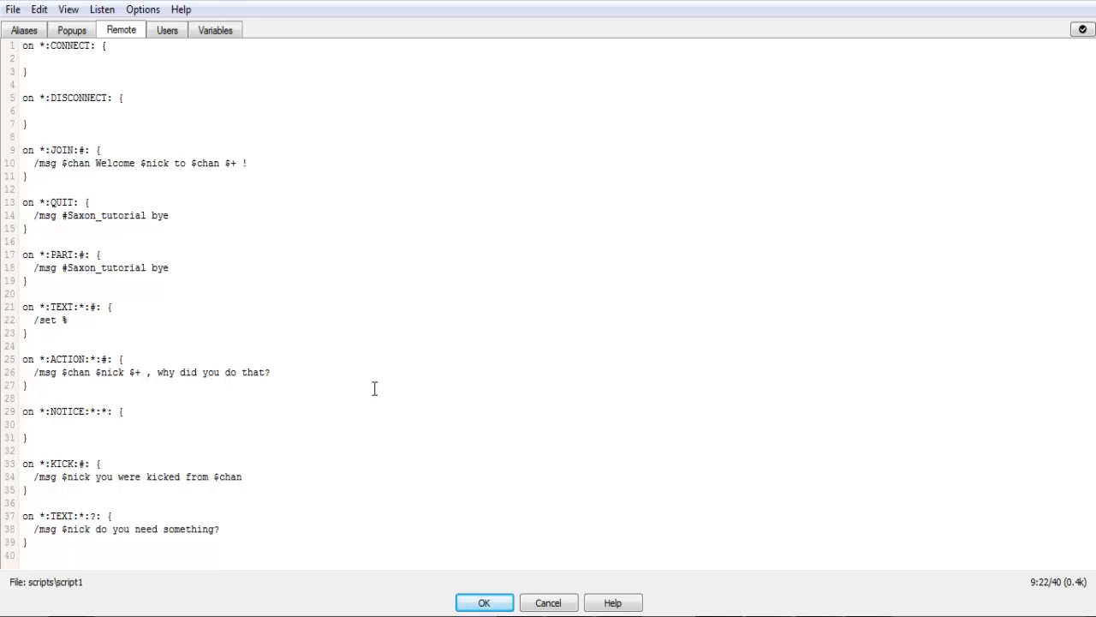
mouse_move(612, 422)
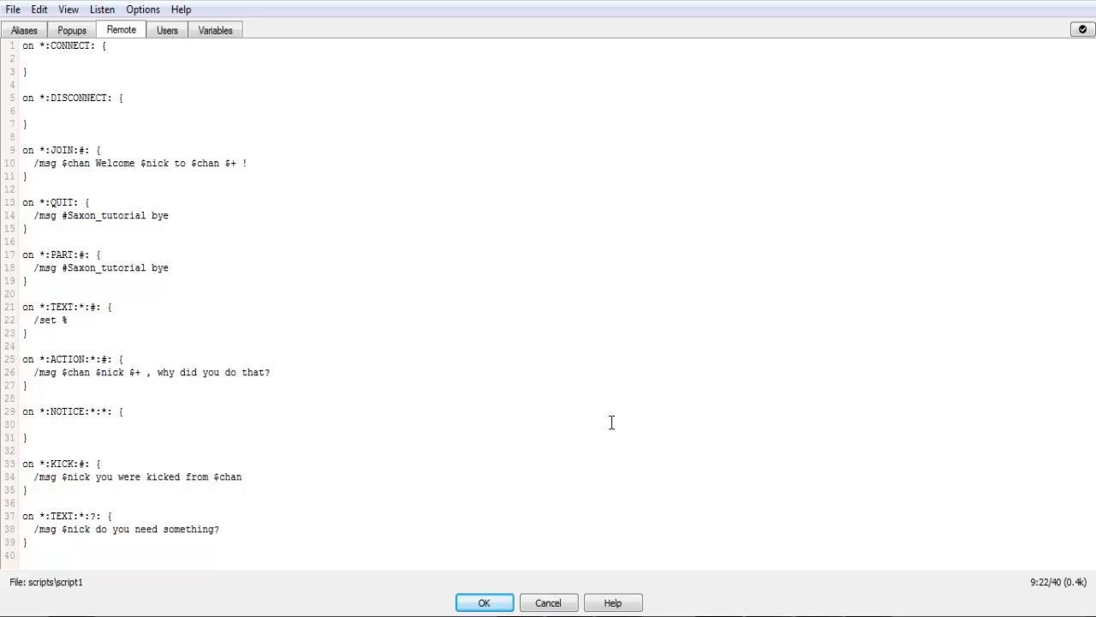
left_click(325, 413)
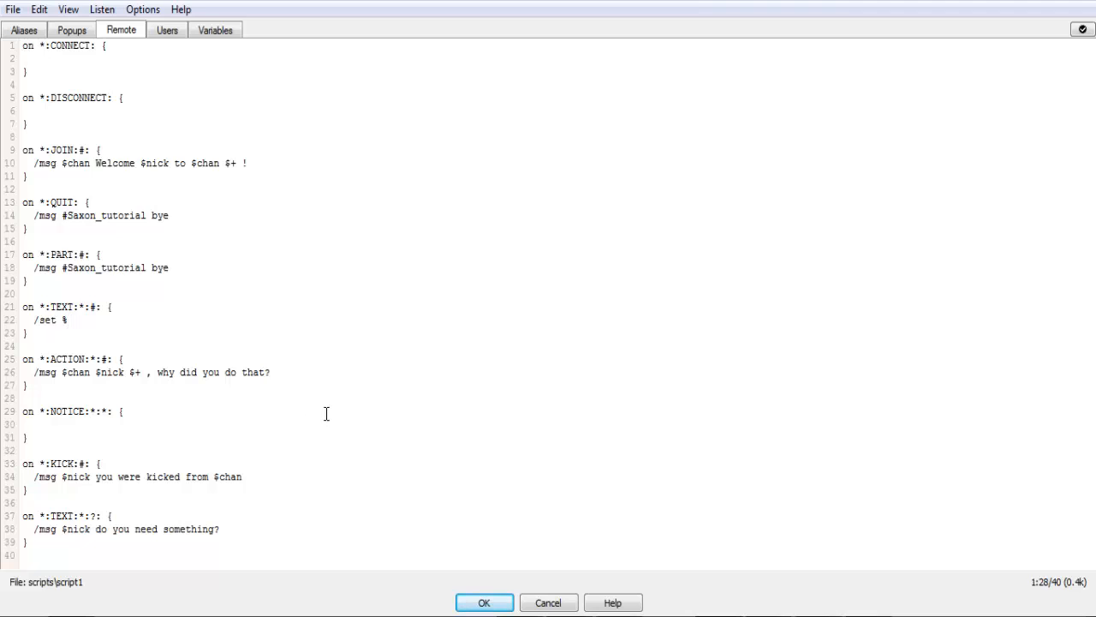
left_click(23, 397)
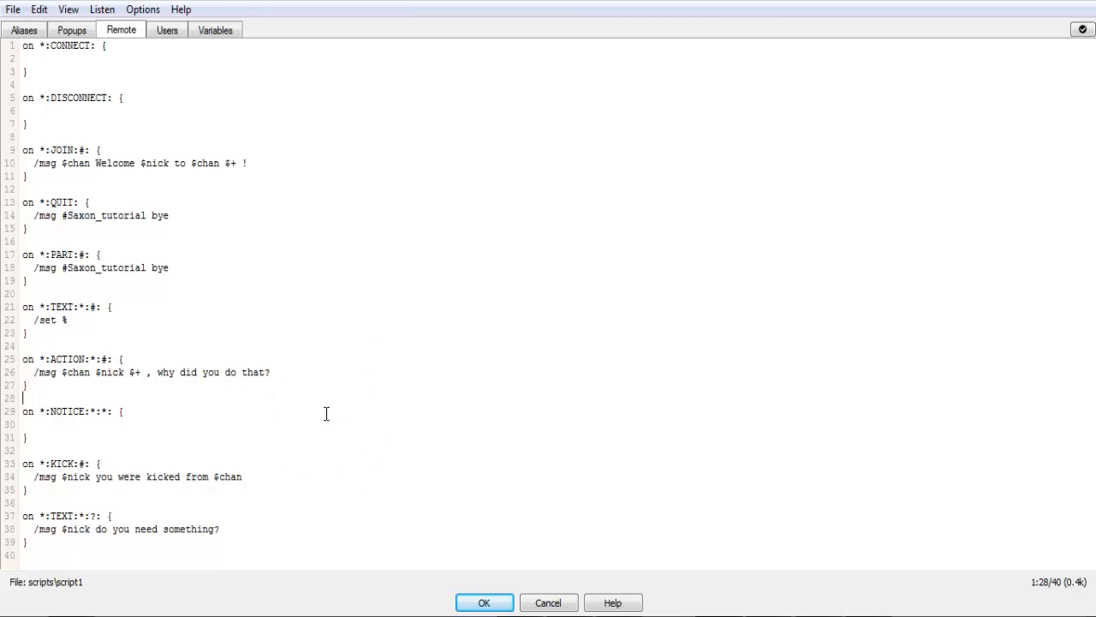